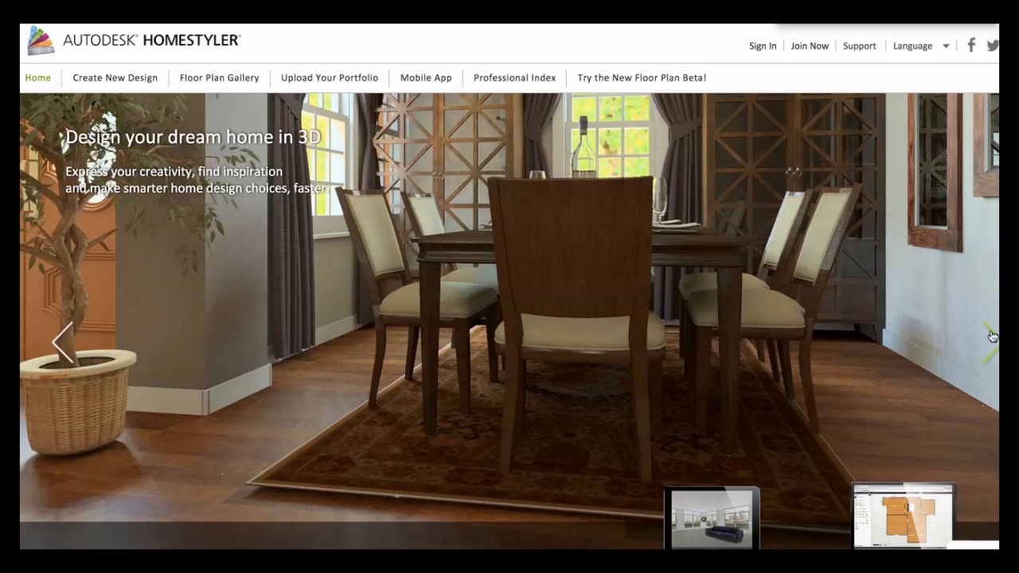
mouse_move(980, 231)
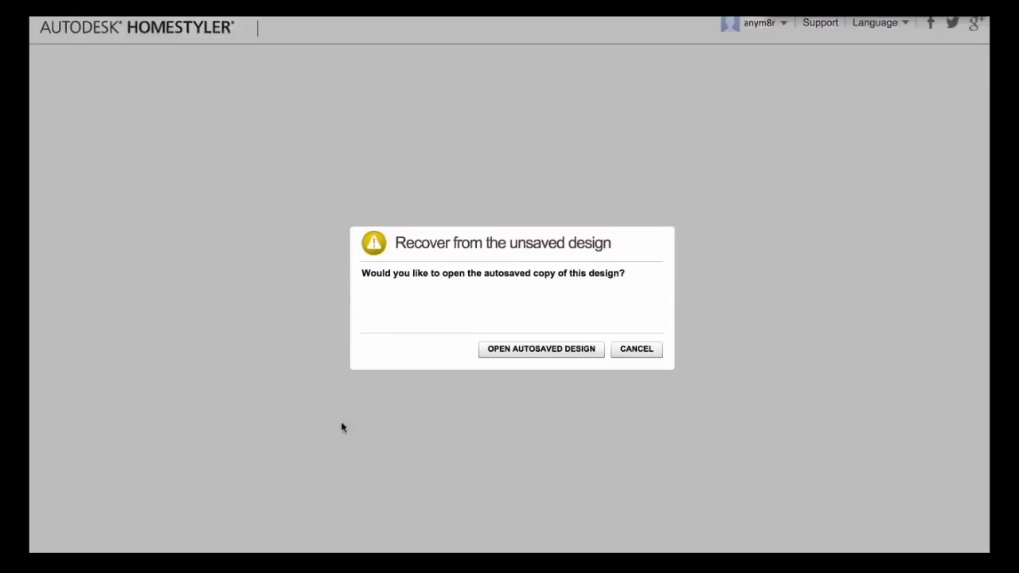
- Decline the autosave recovery prompt to start with an empty 2D floor plan
left_click(636, 348)
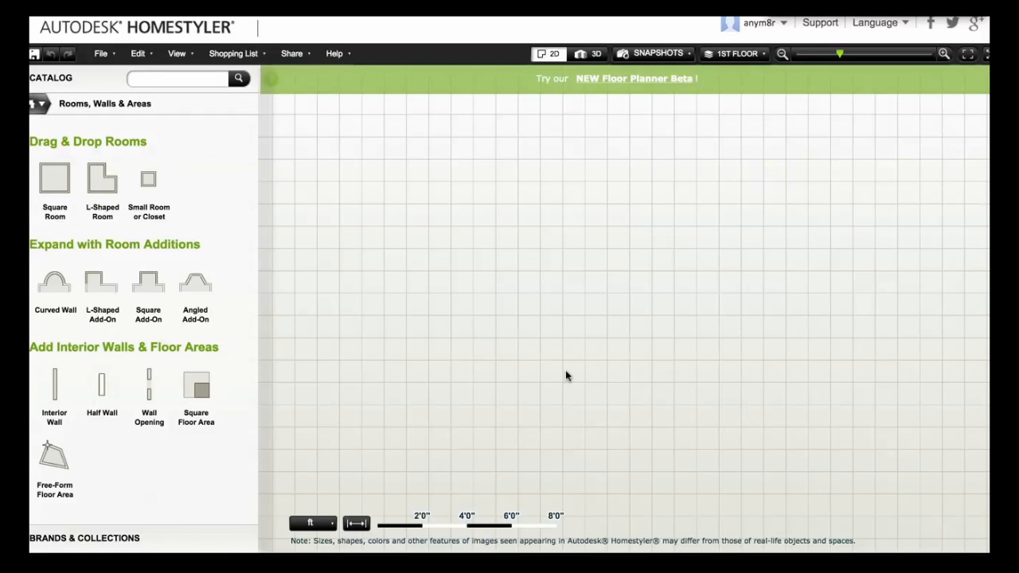
mouse_move(565, 378)
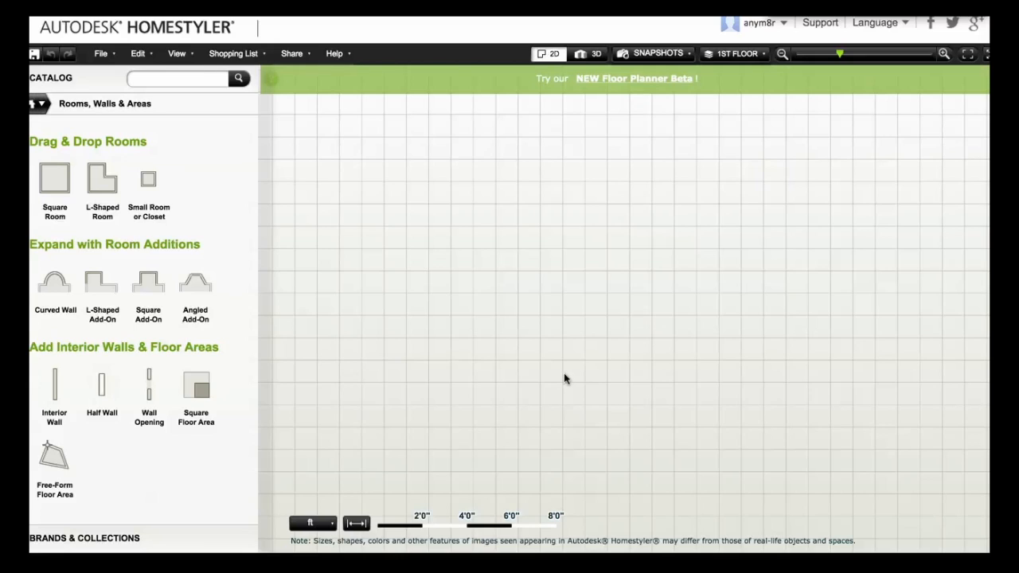
mouse_move(555, 380)
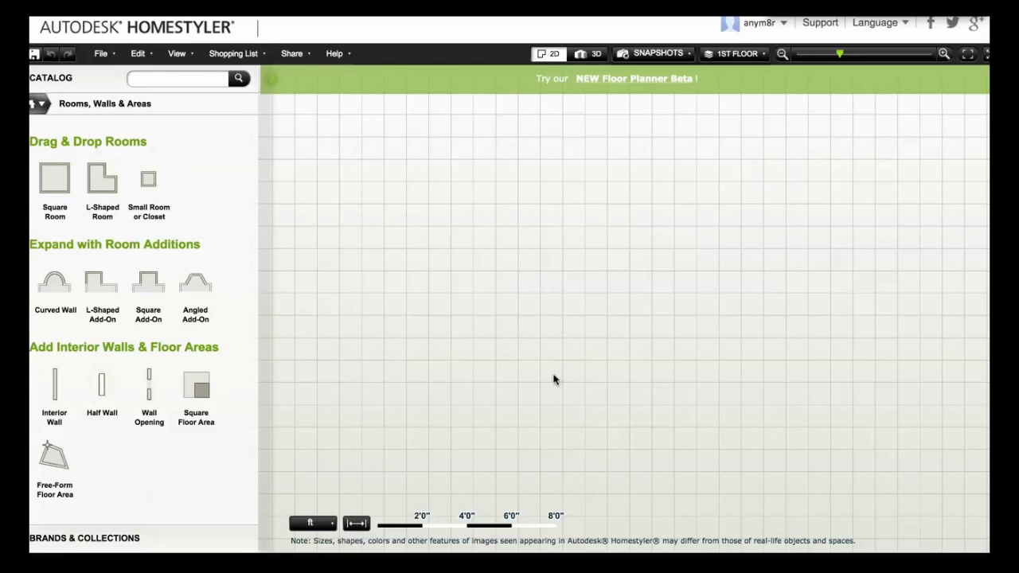
mouse_move(515, 467)
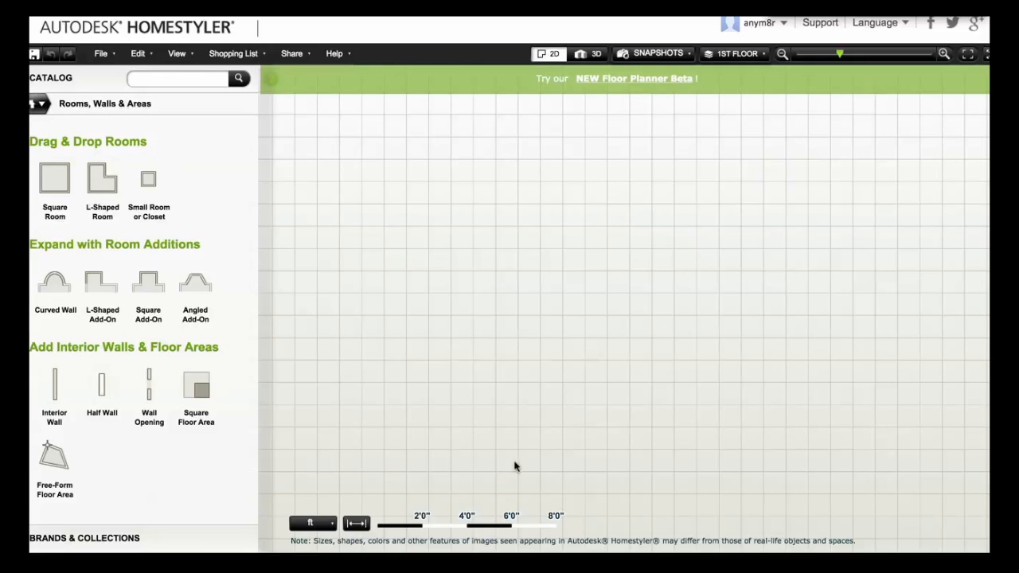
mouse_move(599, 438)
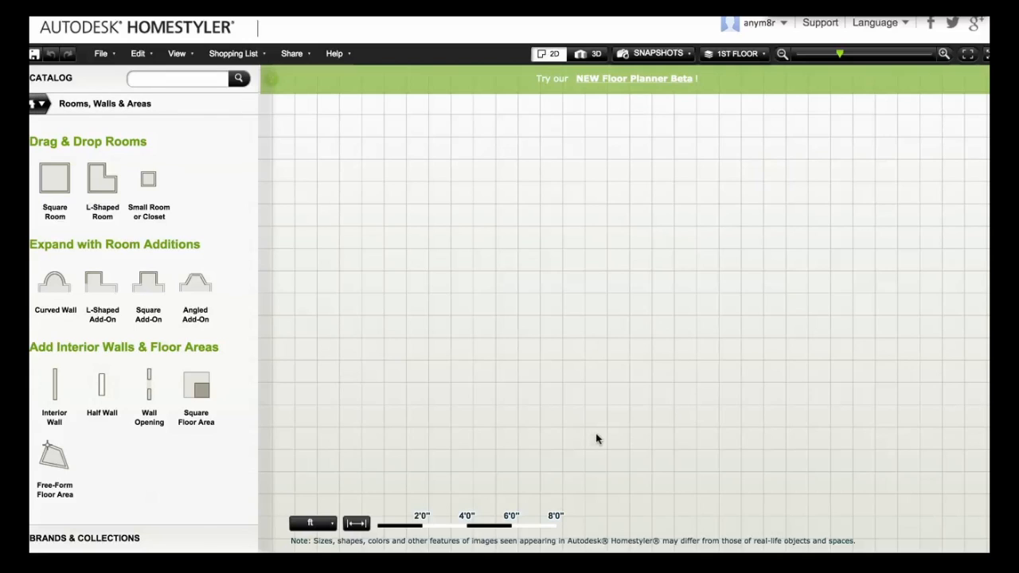
mouse_move(757, 24)
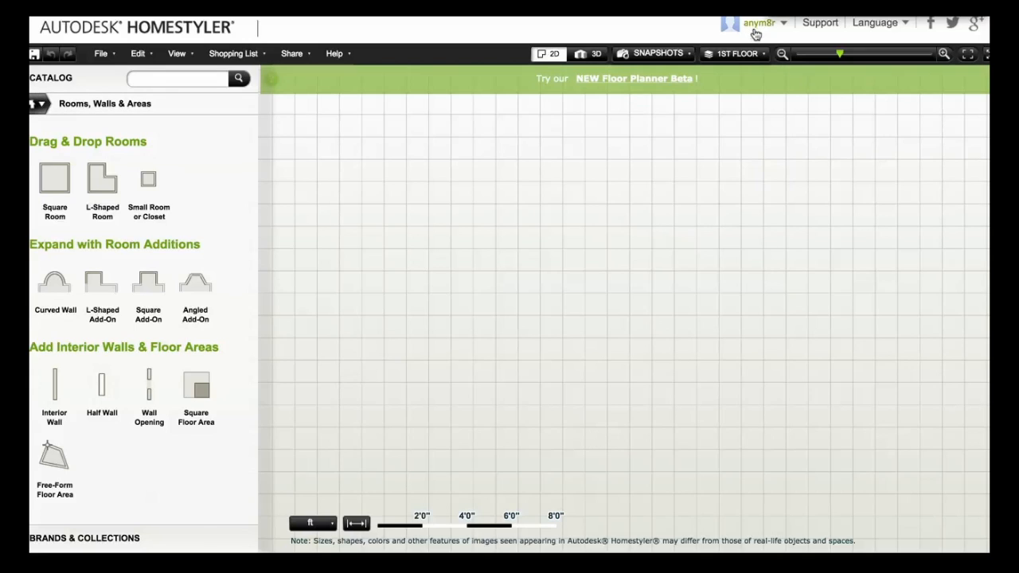
mouse_move(309, 247)
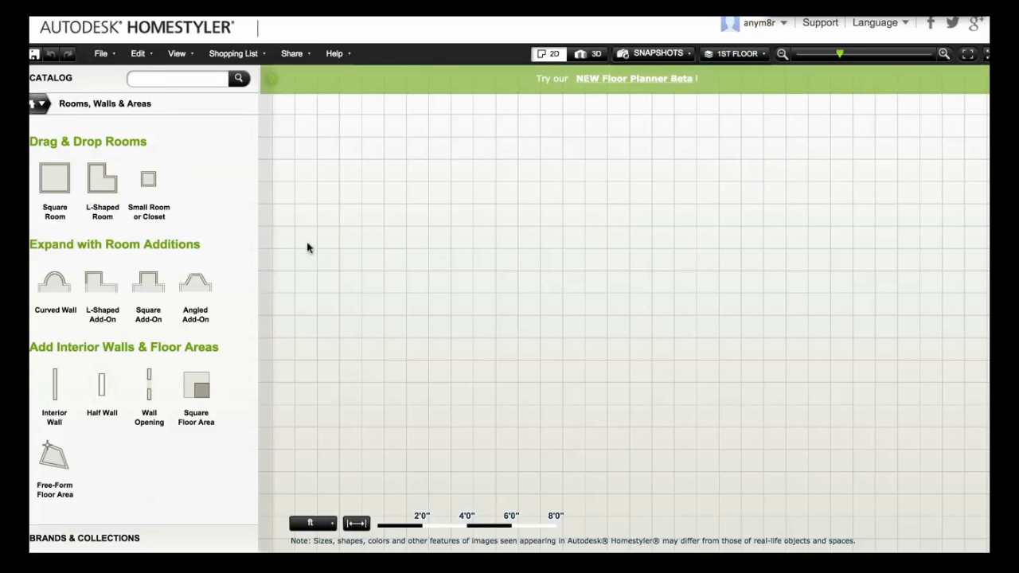
mouse_move(91, 271)
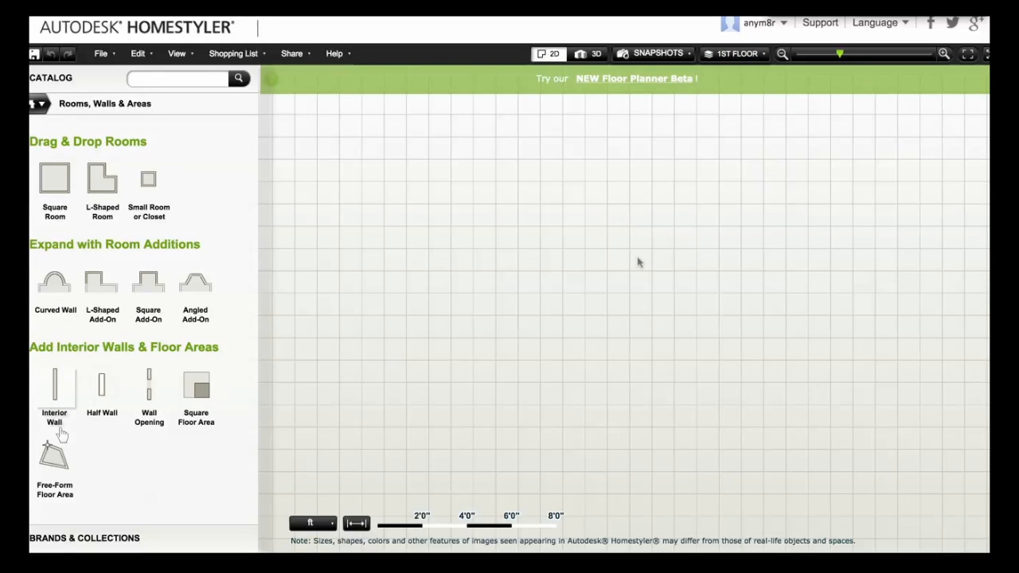
mouse_move(637, 269)
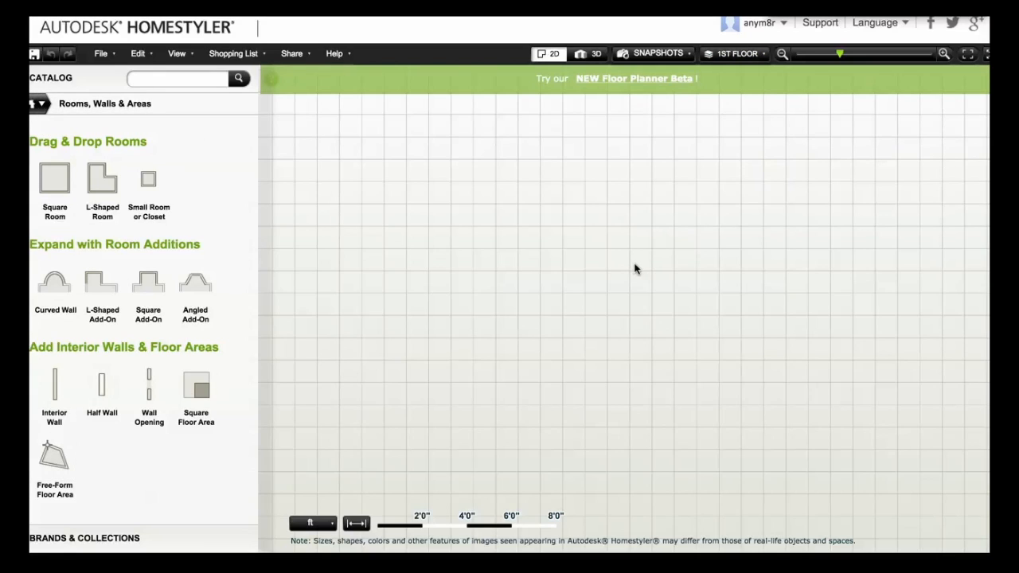
mouse_move(562, 371)
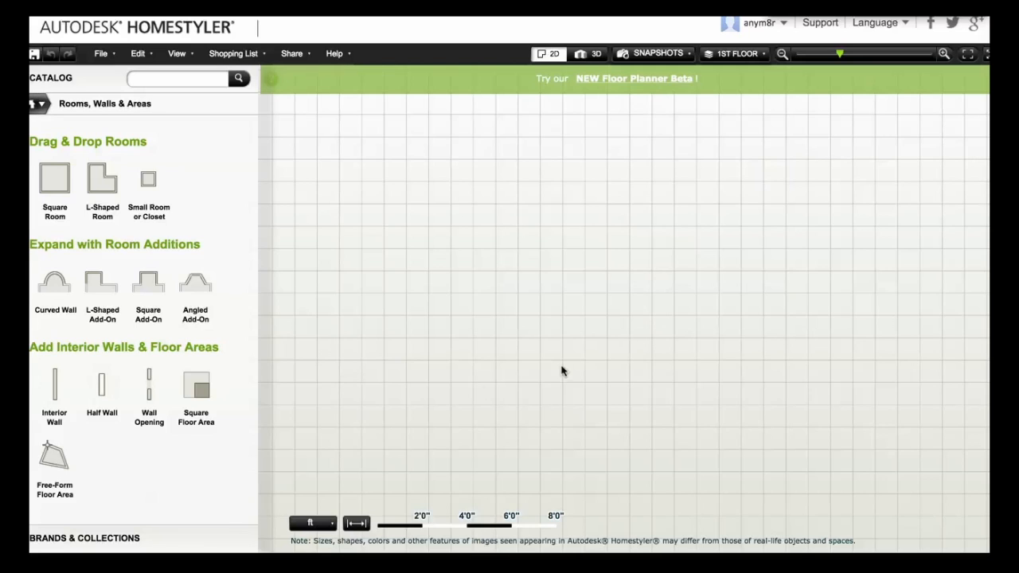
mouse_move(403, 341)
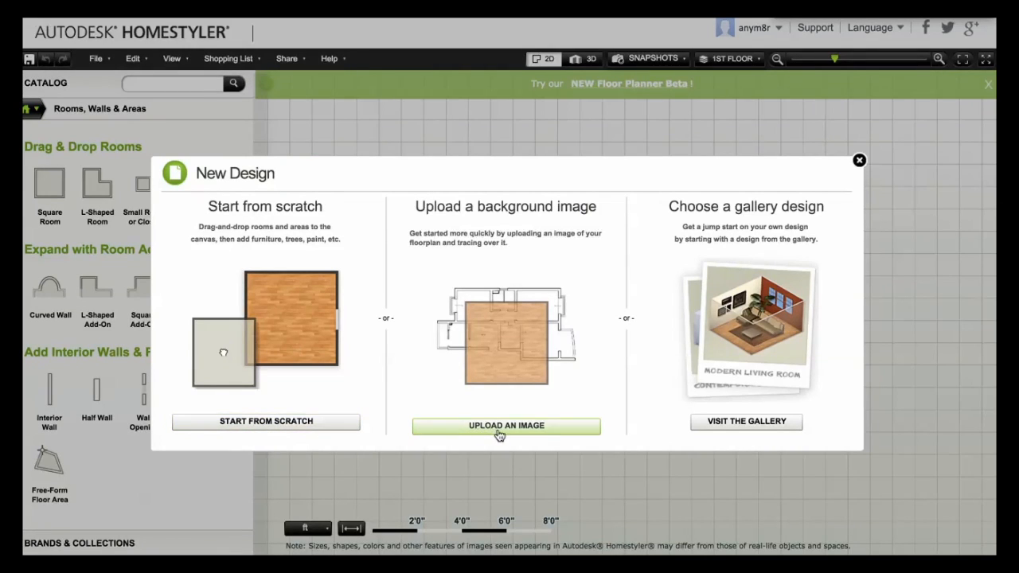
- Upload simpleplan.jpg as the background floor plan image
left_click(506, 425)
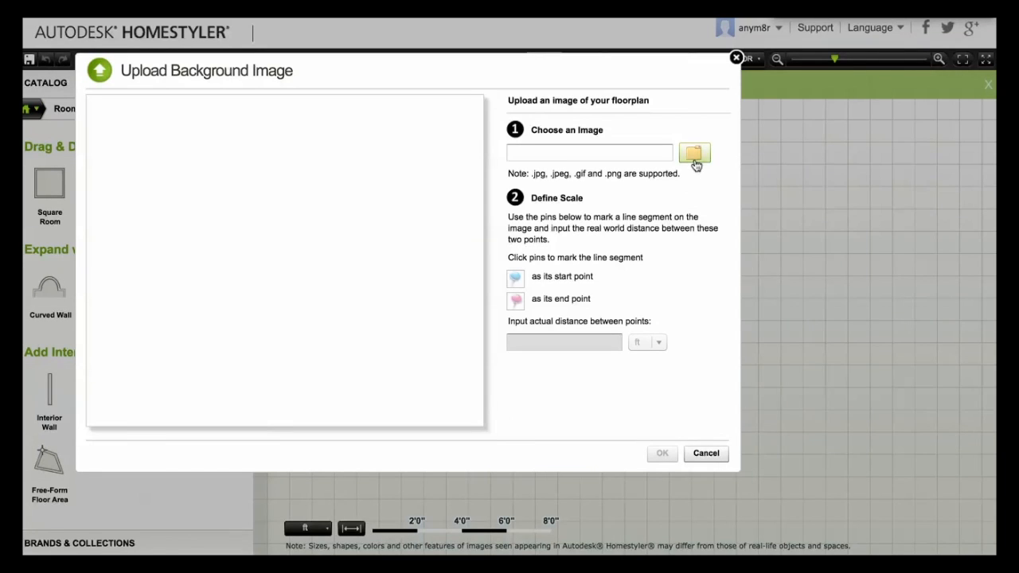
left_click(694, 152)
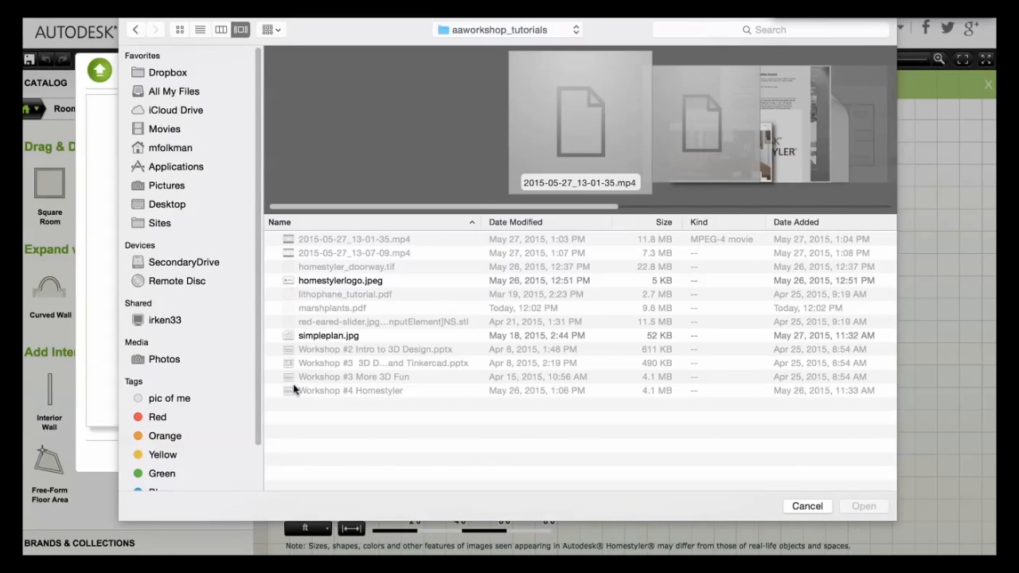
left_click(328, 335)
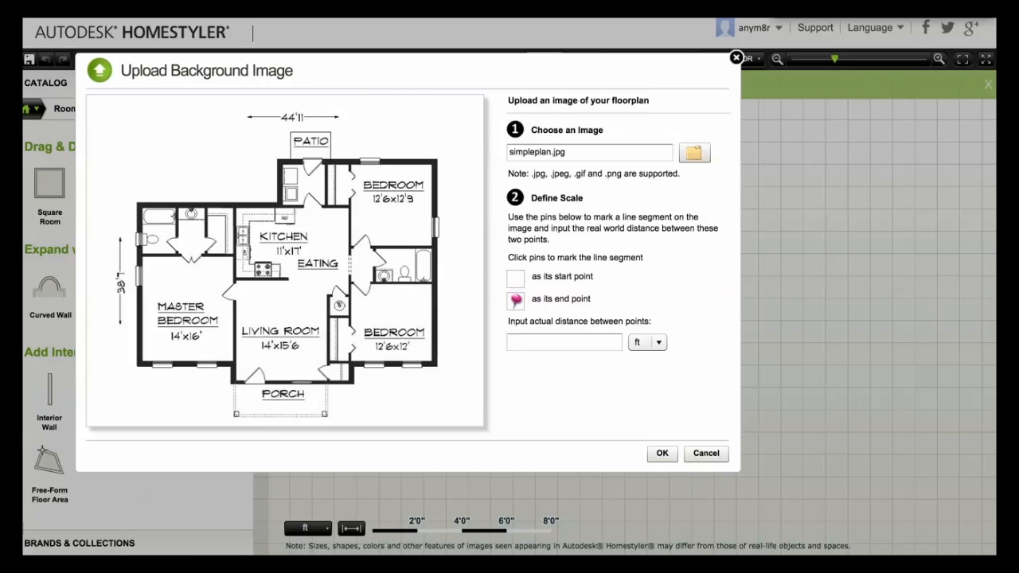
- Scale the plan by setting the master bedroom's bottom wall to 14 ft
left_click(145, 350)
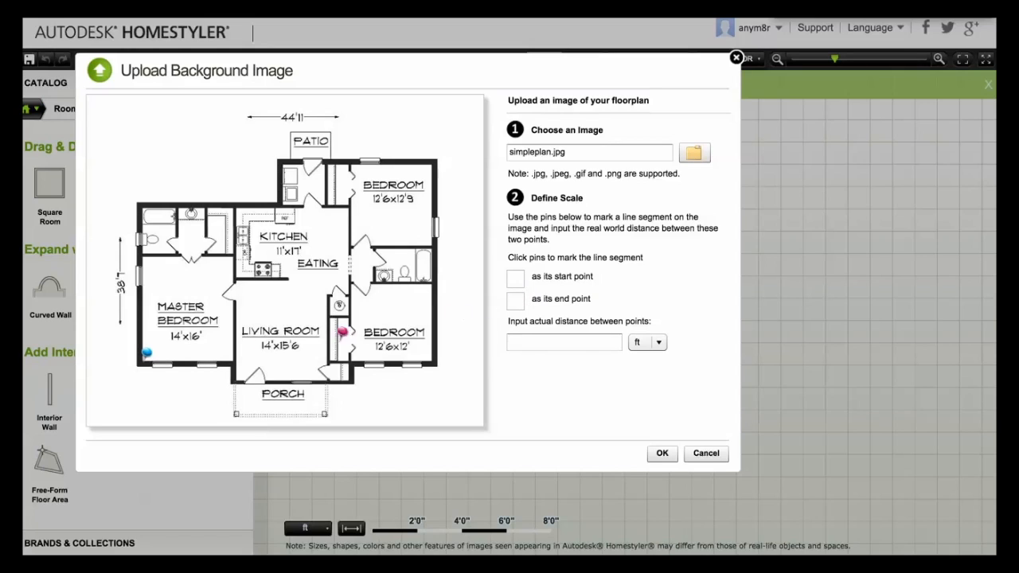
left_click_drag(343, 330, 238, 349)
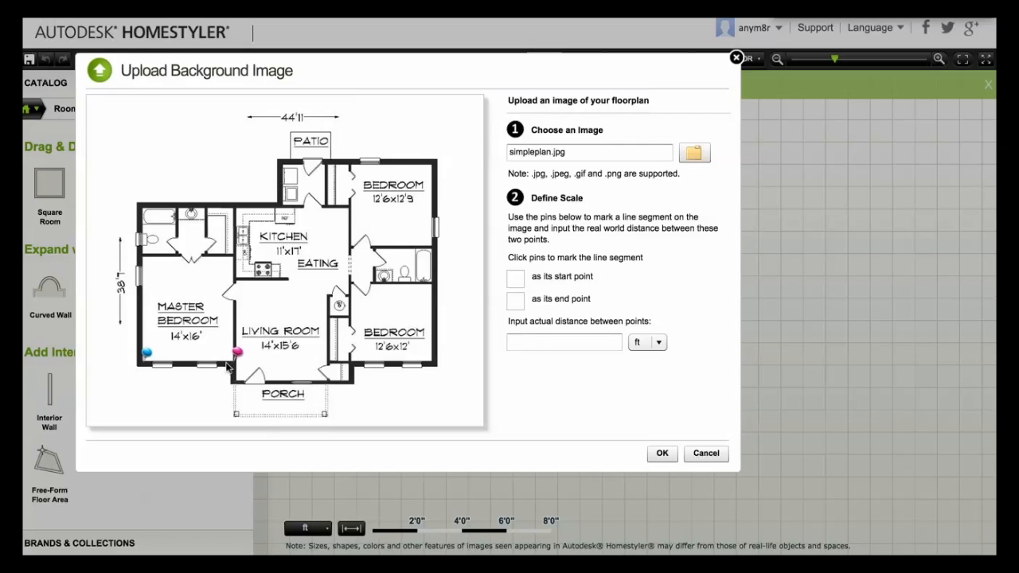
left_click(563, 342)
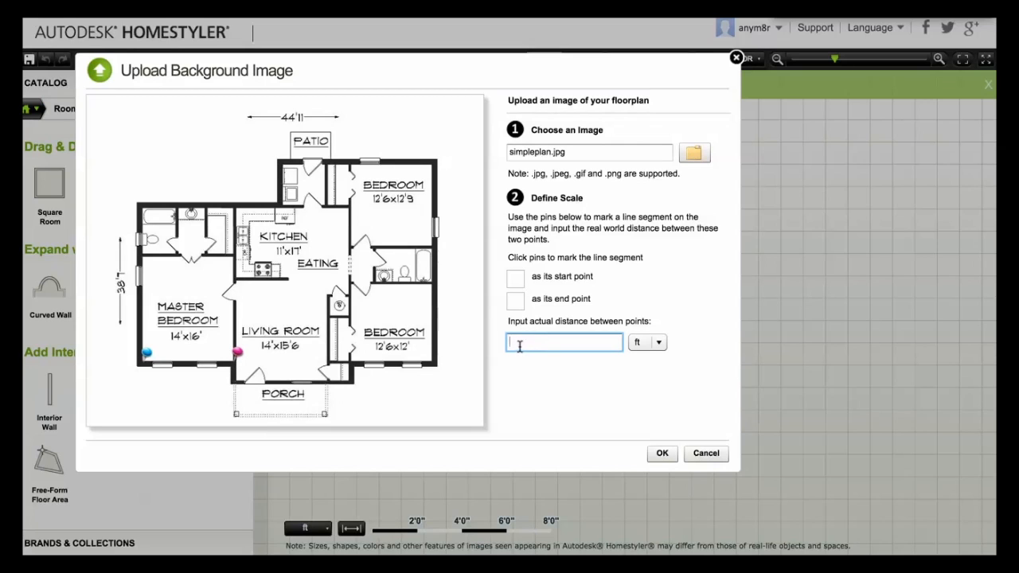
type("14")
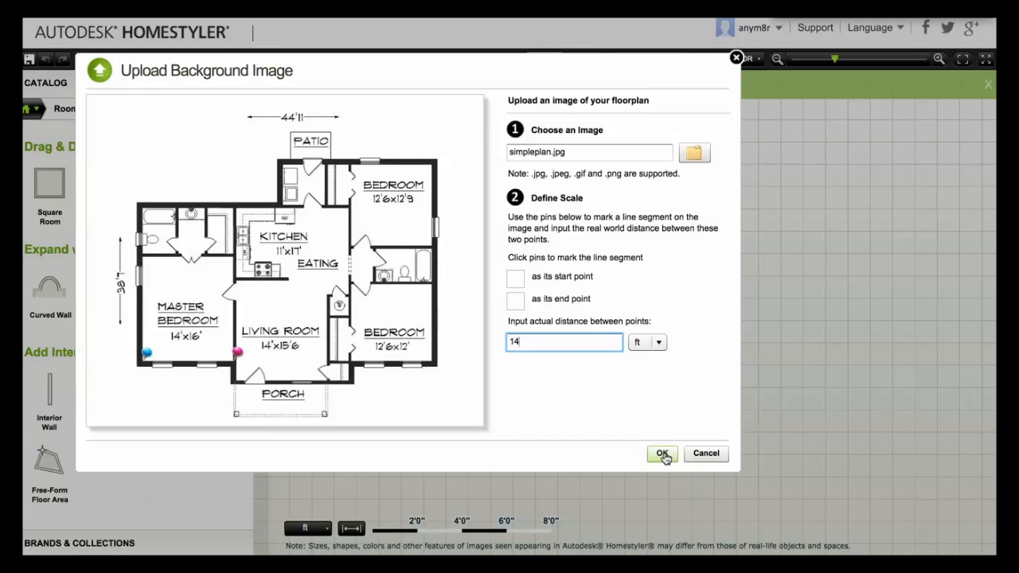
left_click(662, 453)
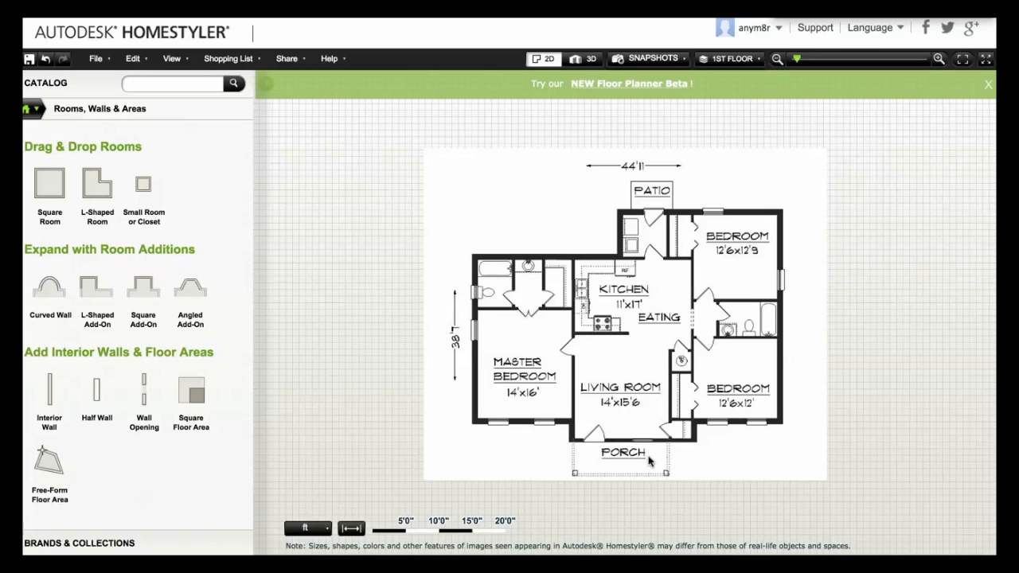
mouse_move(648, 461)
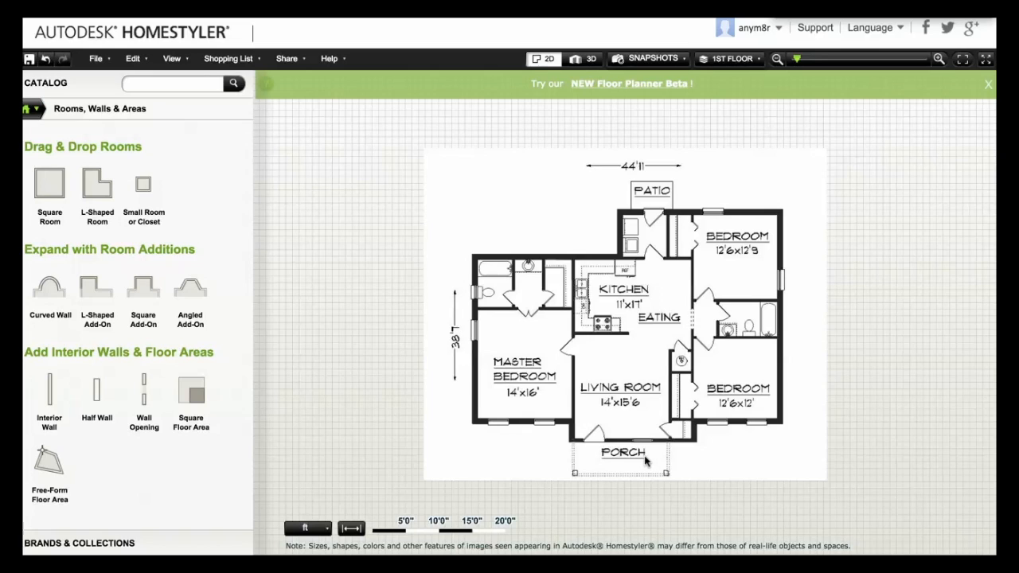
mouse_move(798, 70)
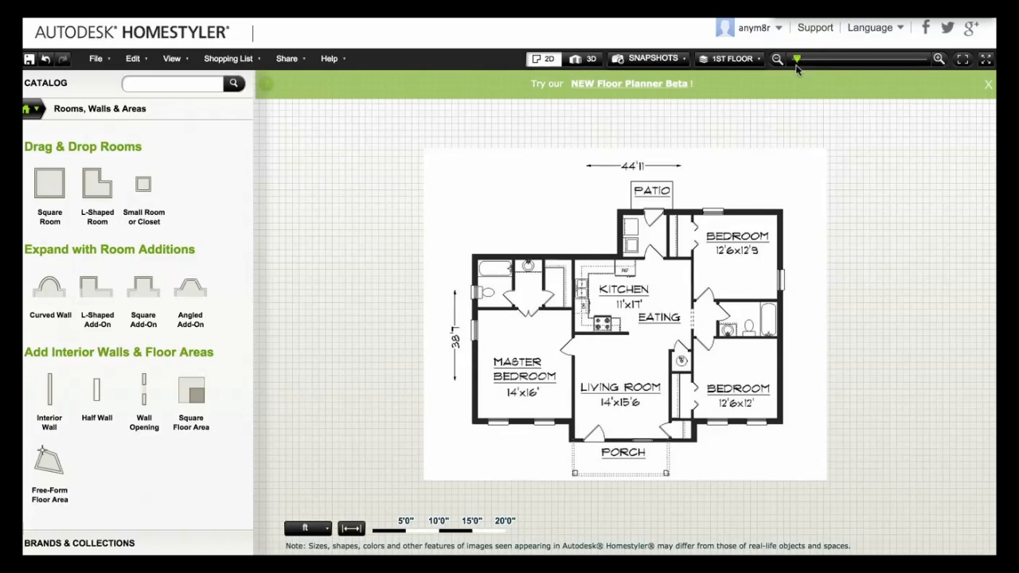
mouse_move(932, 62)
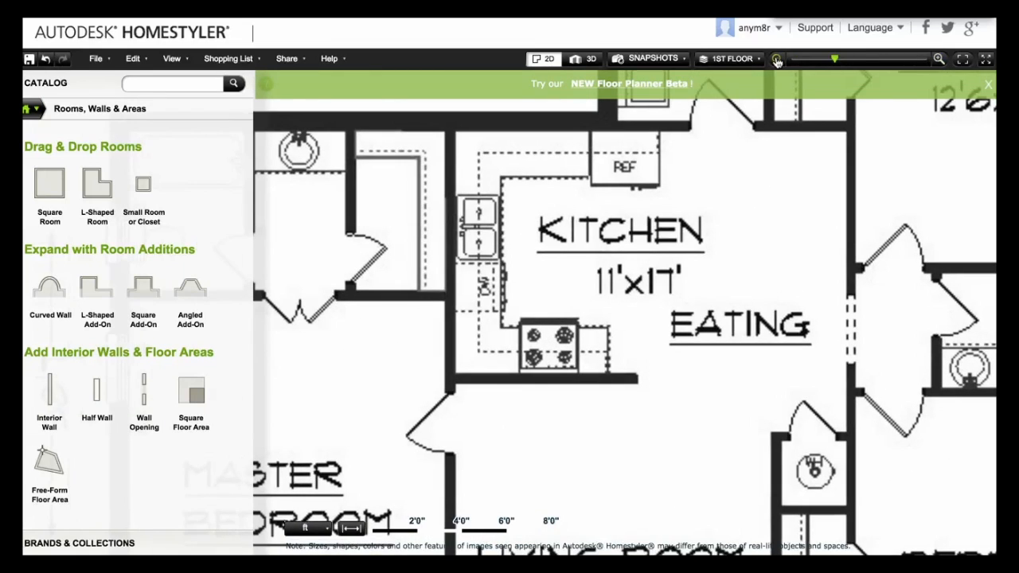
- Adjust the zoom and view options to enlarge the traced floor plan
left_click(776, 59)
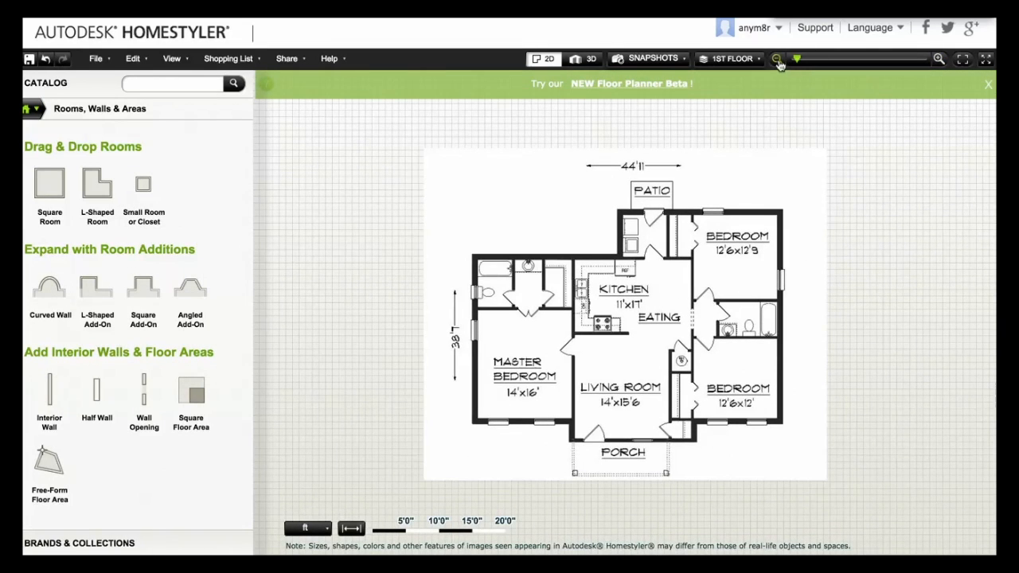
left_click(936, 59)
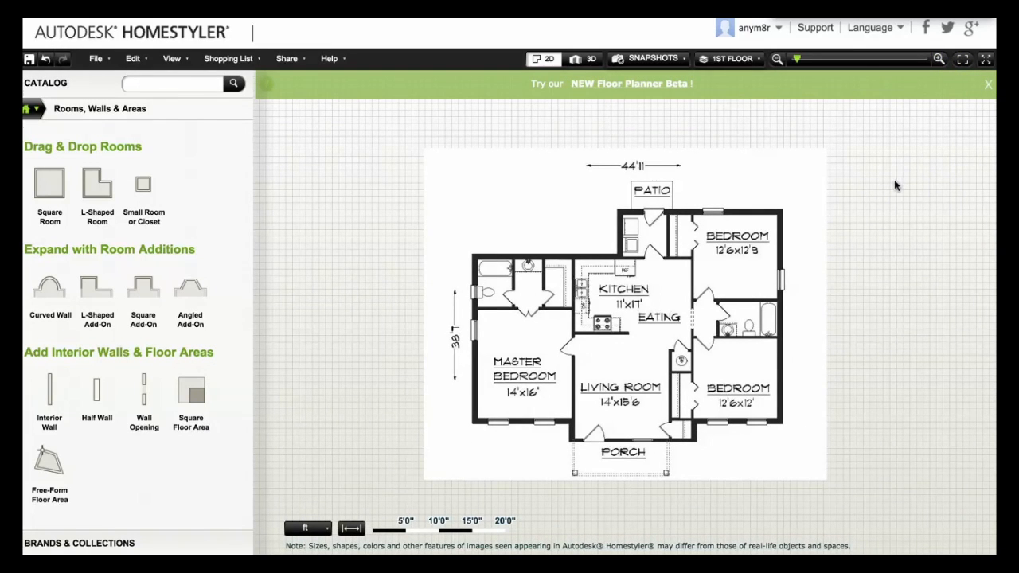
mouse_move(859, 193)
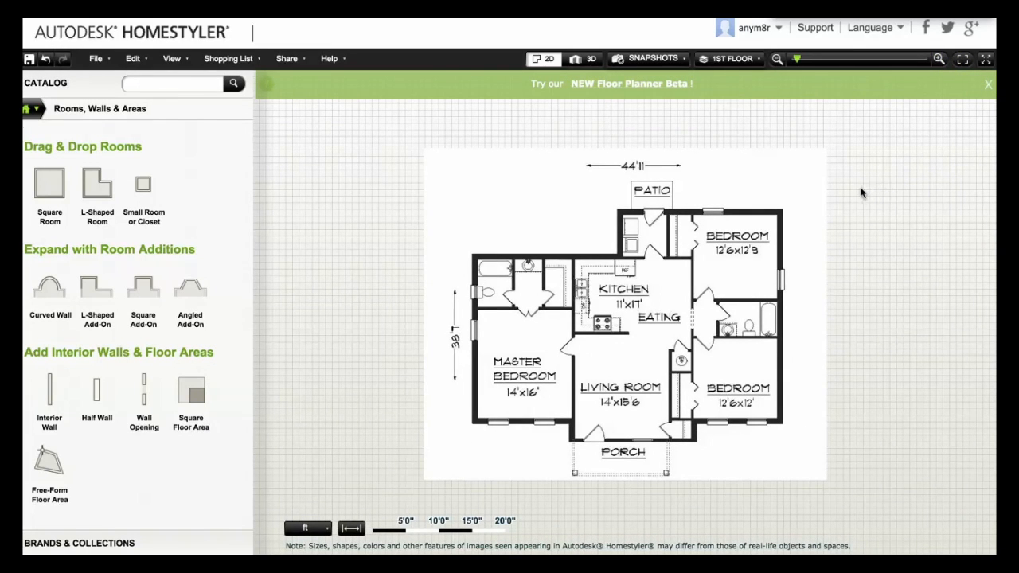
mouse_move(680, 211)
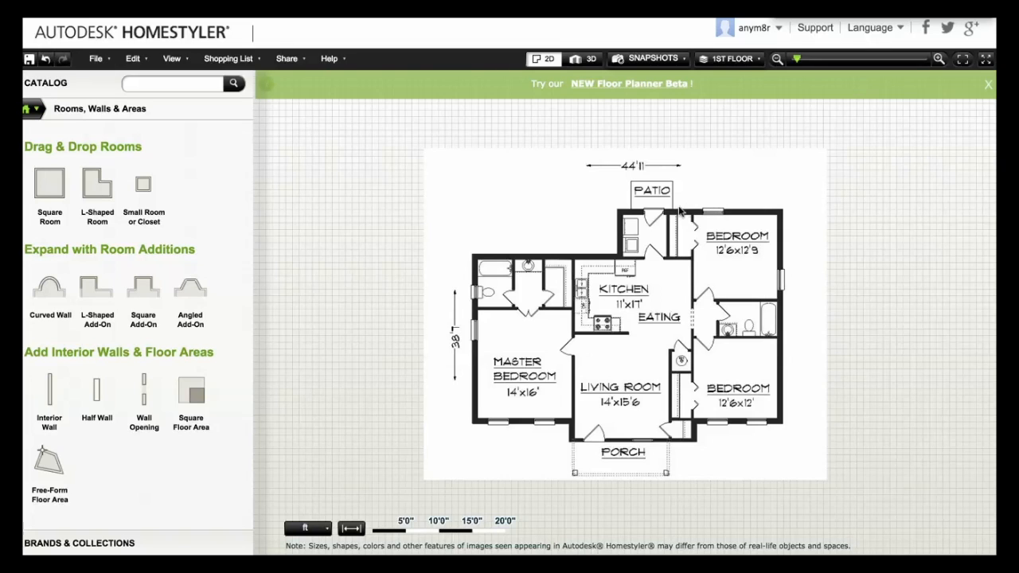
left_click(171, 58)
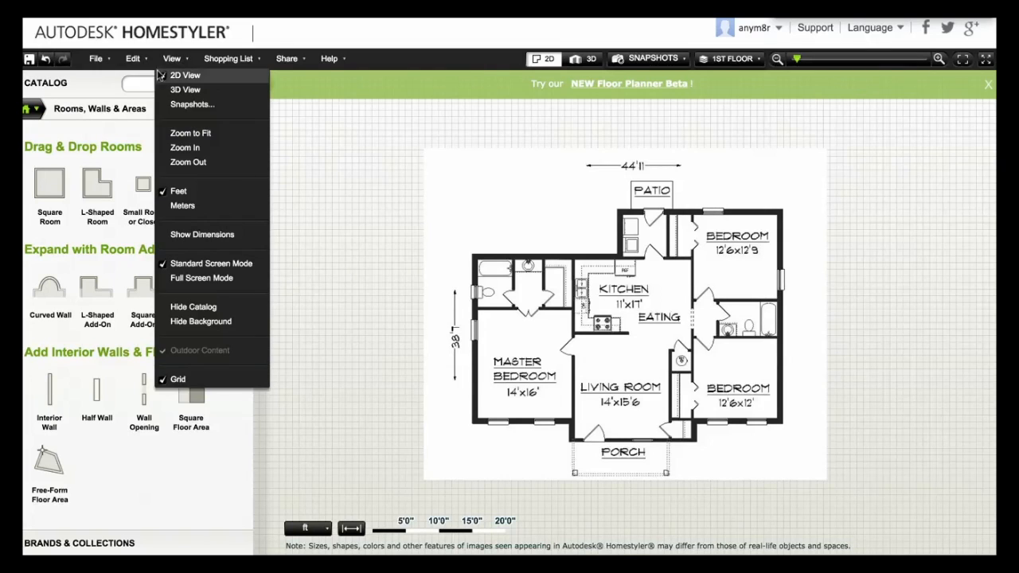
mouse_move(190, 133)
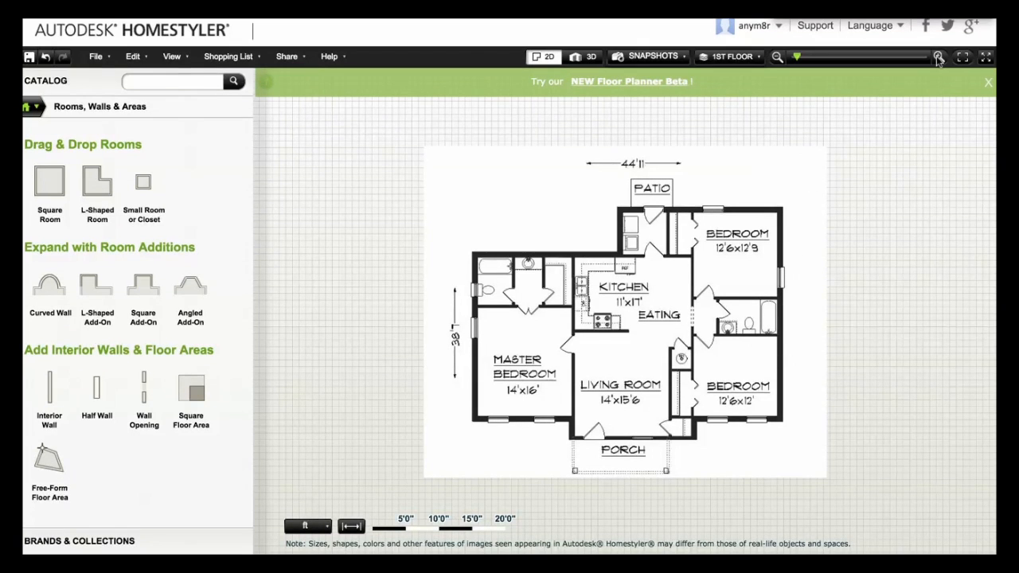
left_click(938, 56)
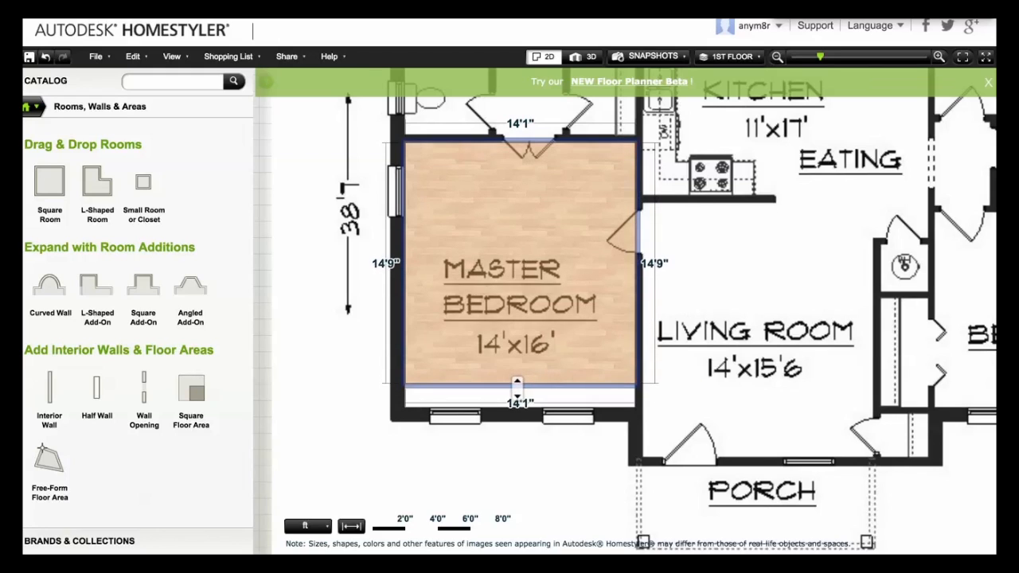
- Stretch the master bedroom room's edge to meet the bathroom wall
left_click_drag(517, 390, 522, 411)
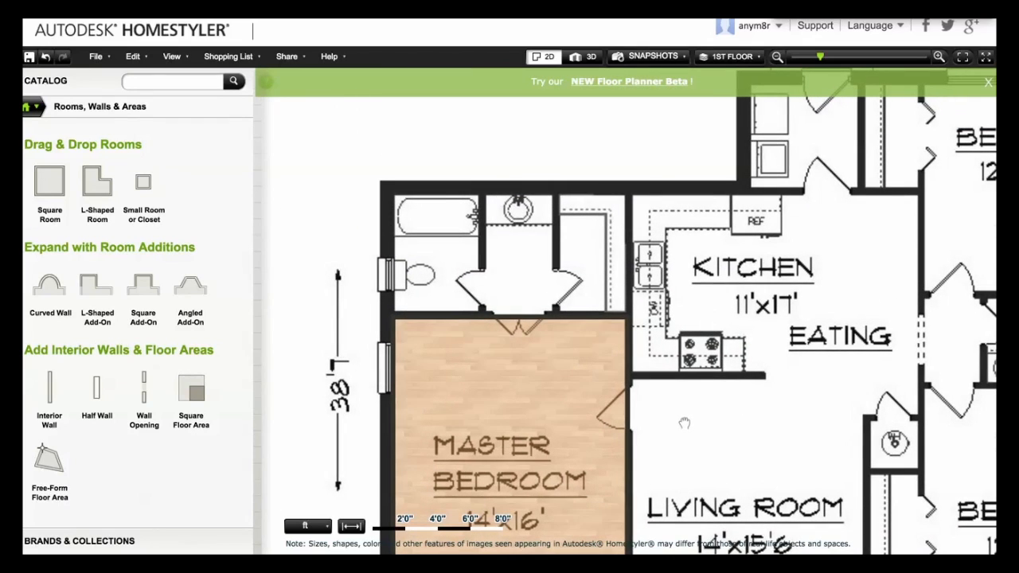
mouse_move(144, 182)
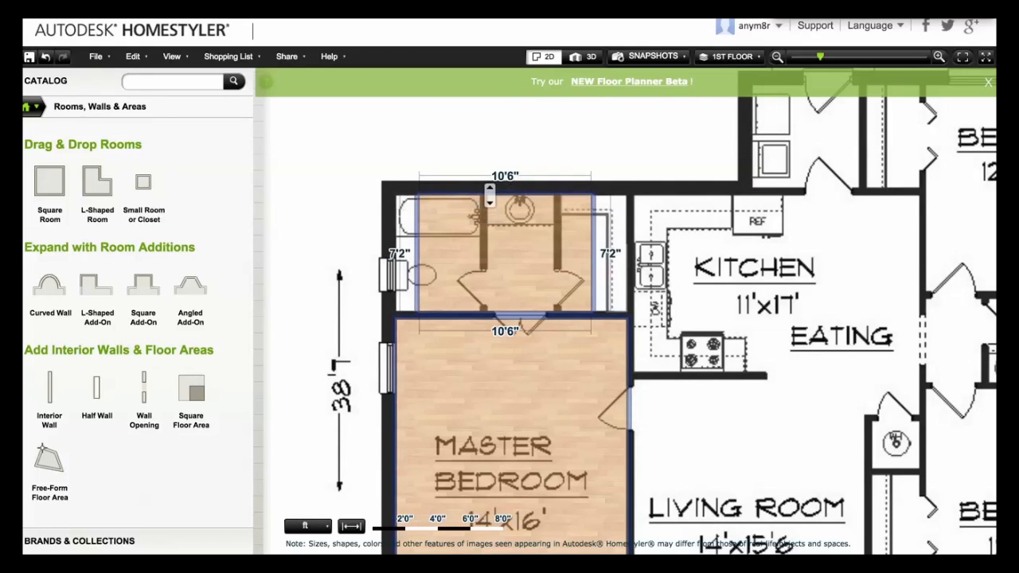
- Resize the second room to fit over the bathroom area
left_click(503, 193)
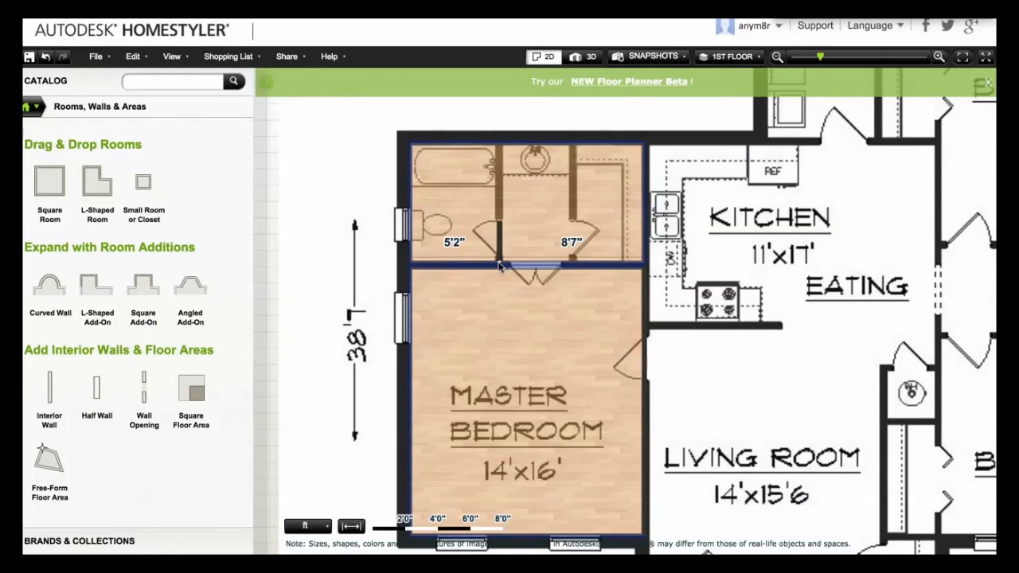
- Place dividing walls by the toilet and closet, then view the rooms in 3D
left_click(501, 265)
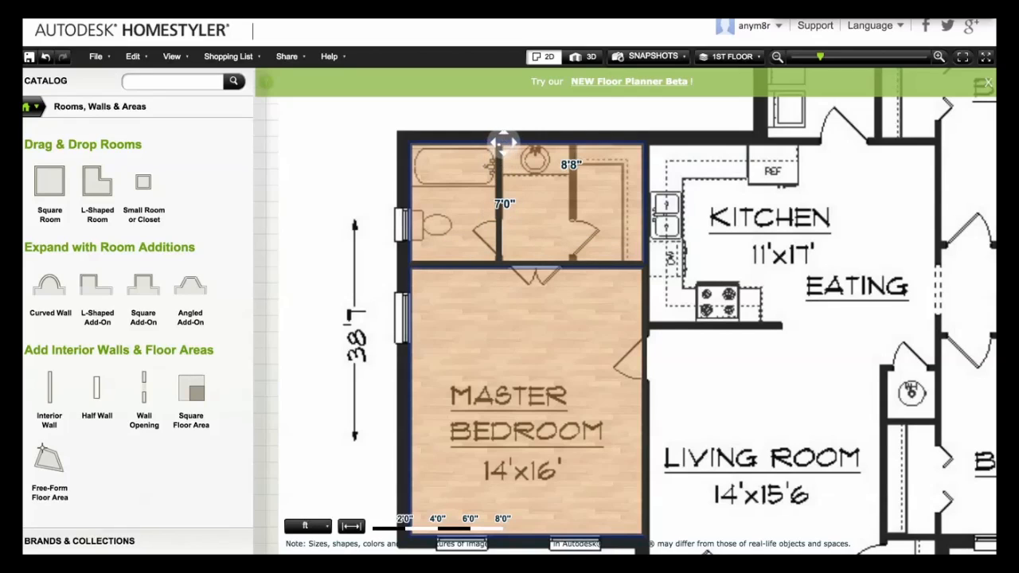
mouse_move(49, 390)
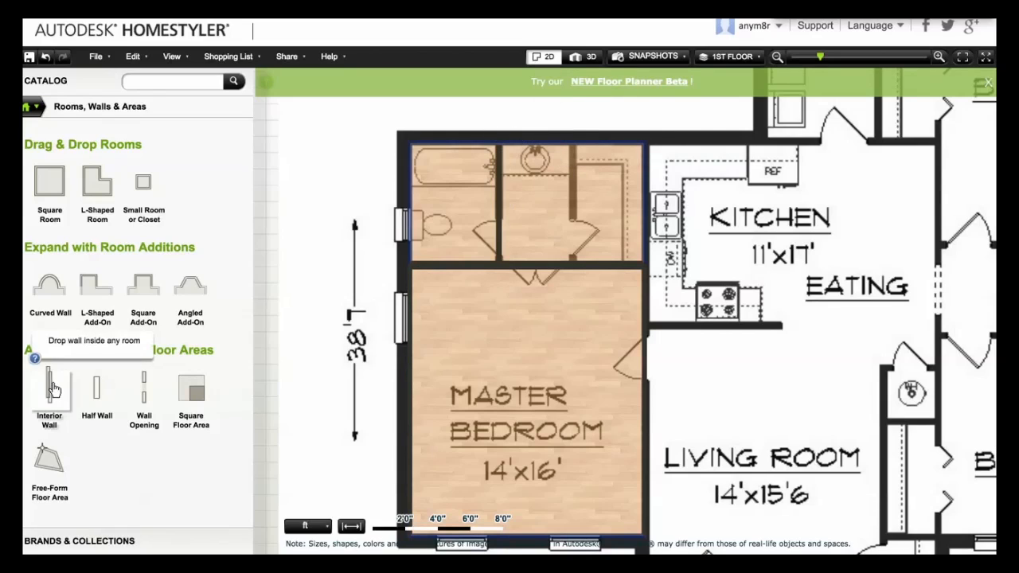
mouse_move(574, 262)
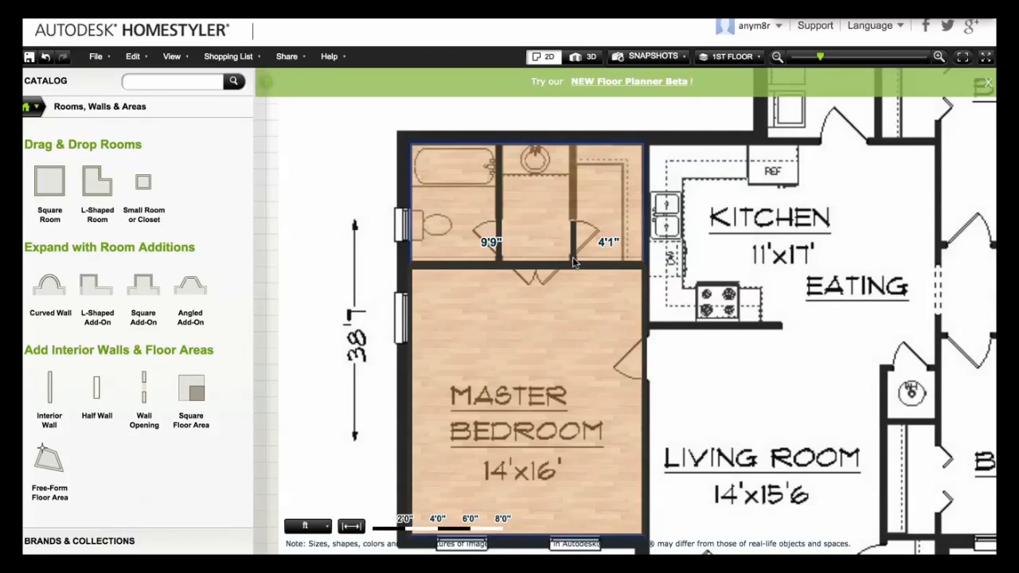
left_click(571, 239)
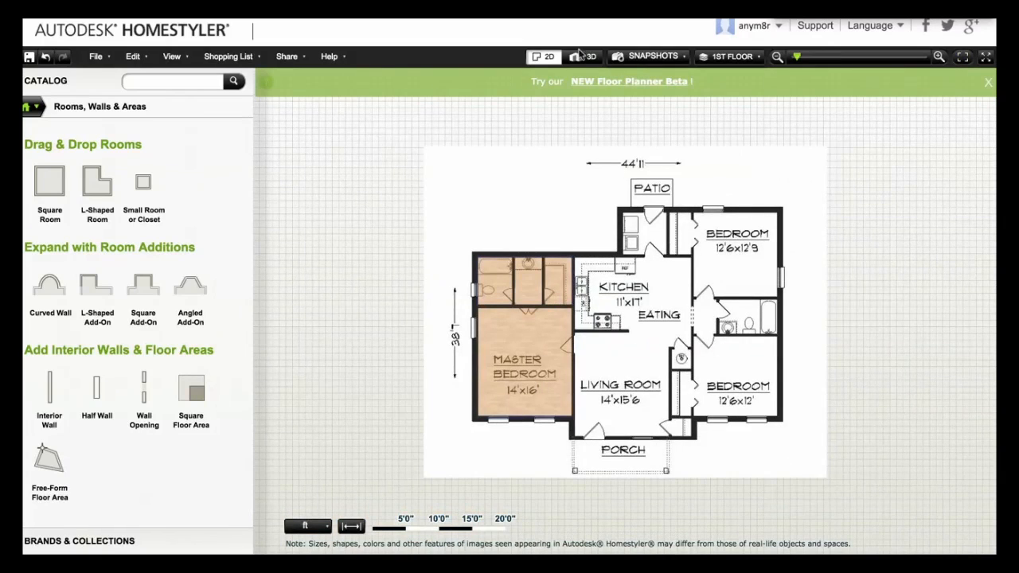
left_click(587, 56)
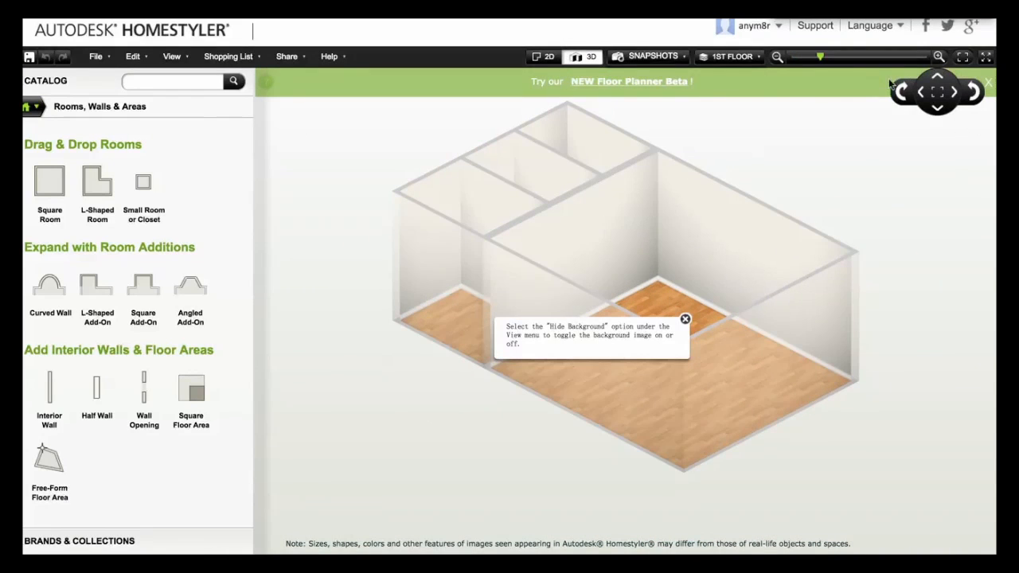
mouse_move(887, 129)
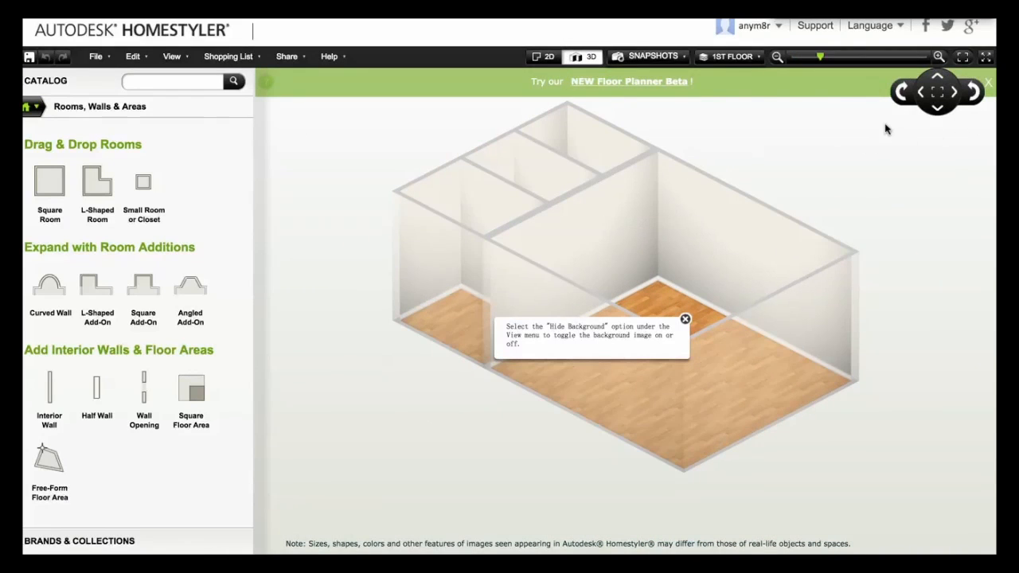
left_click(901, 91)
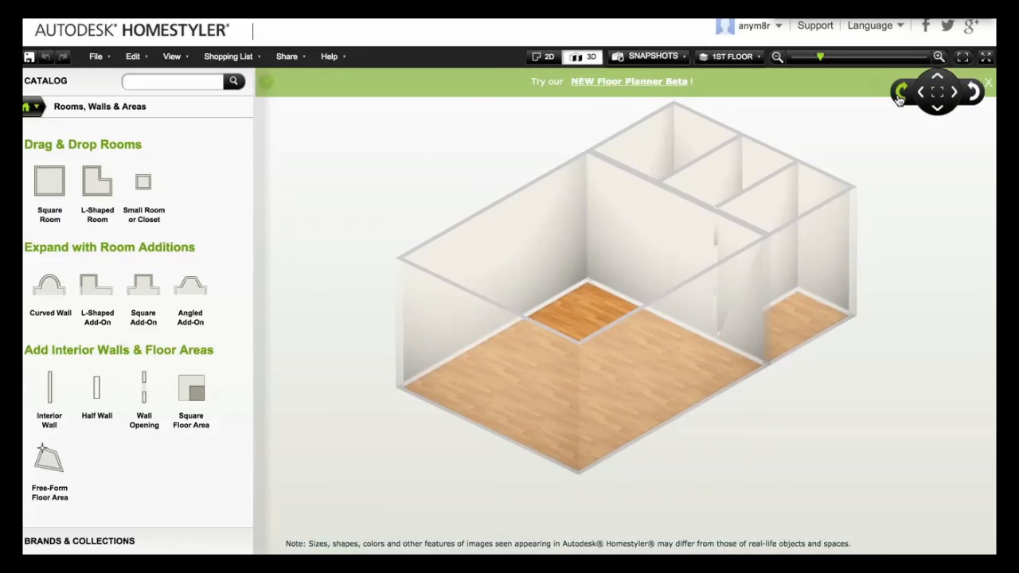
left_click(920, 91)
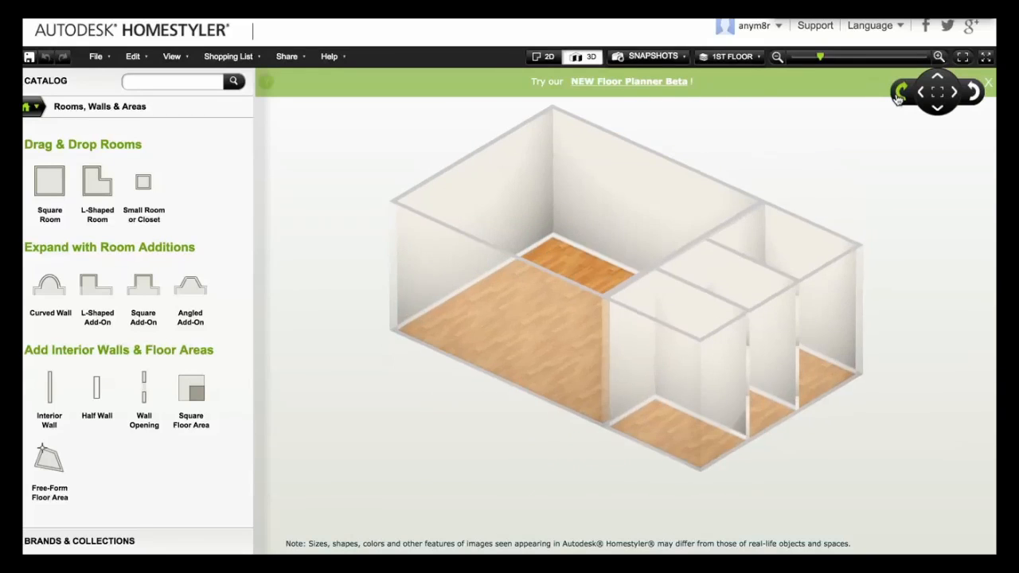
left_click(975, 94)
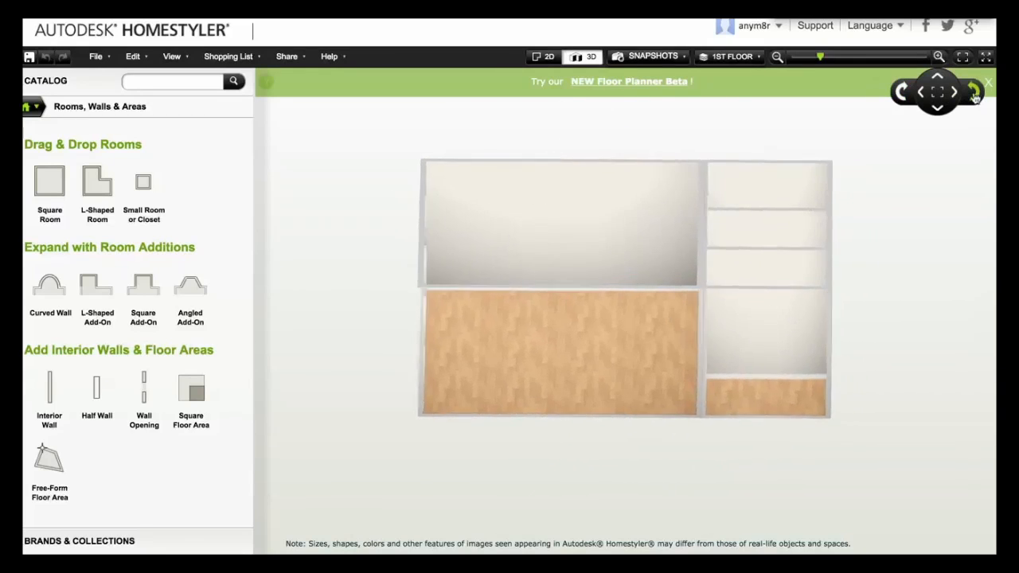
left_click(938, 109)
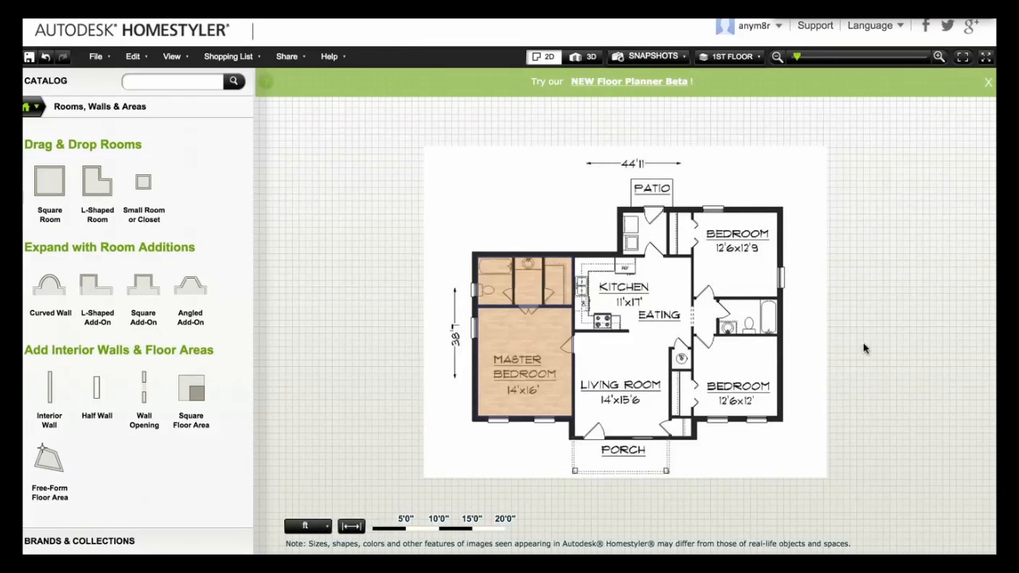
- Zoom in and stretch the kitchen room across the eating area
left_click(939, 57)
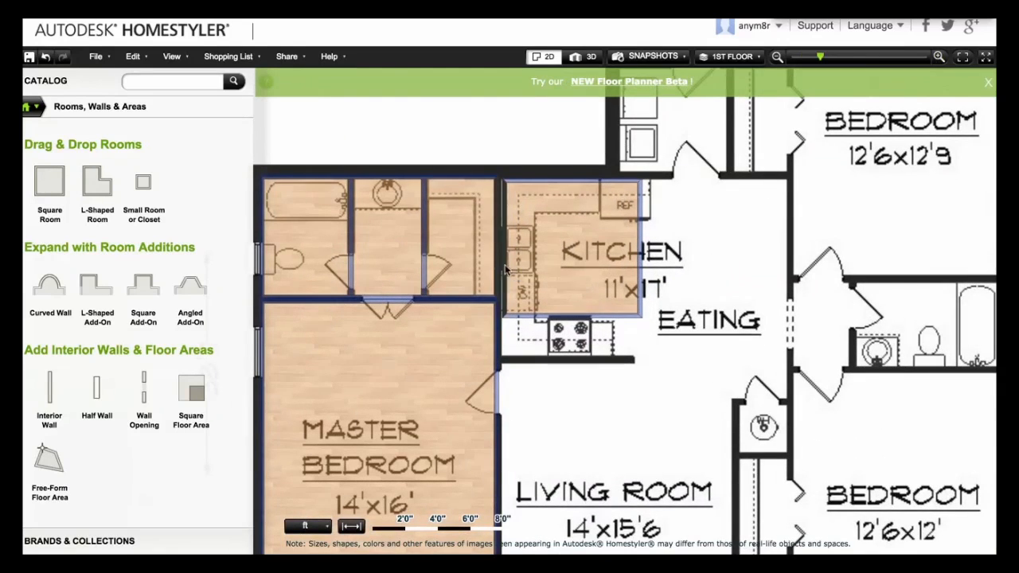
left_click(495, 247)
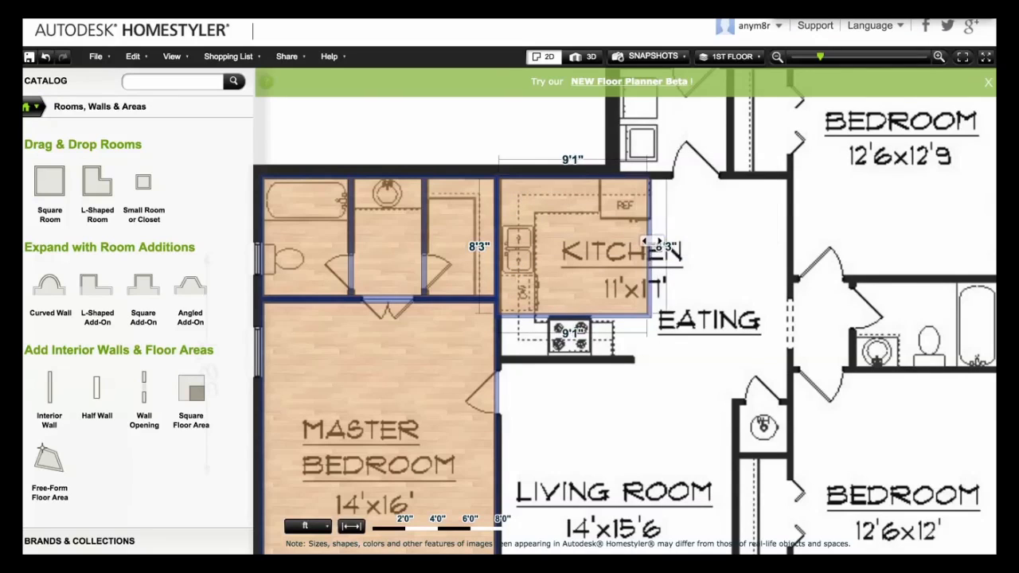
left_click_drag(645, 242, 792, 242)
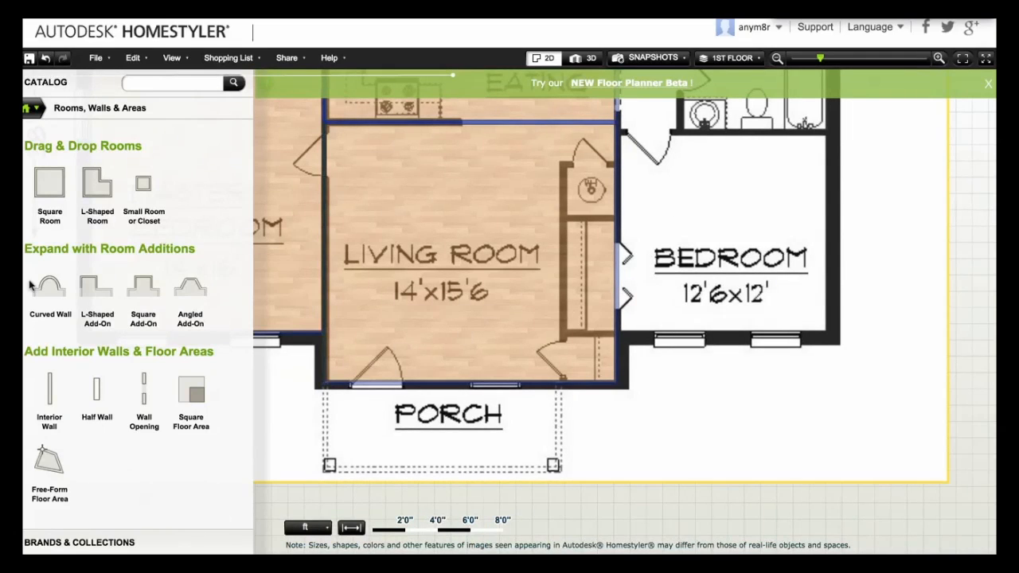
mouse_move(144, 184)
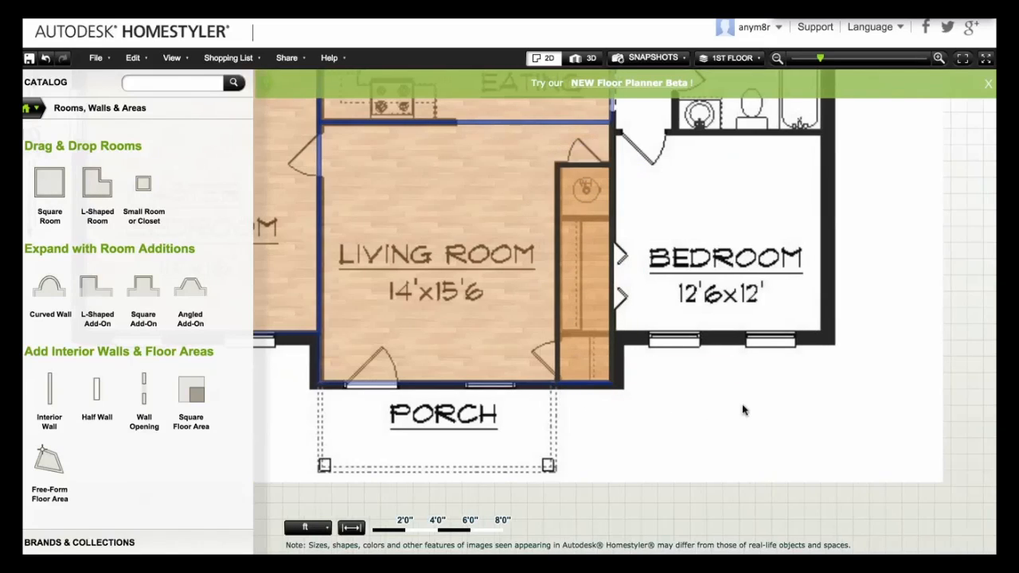
mouse_move(50, 388)
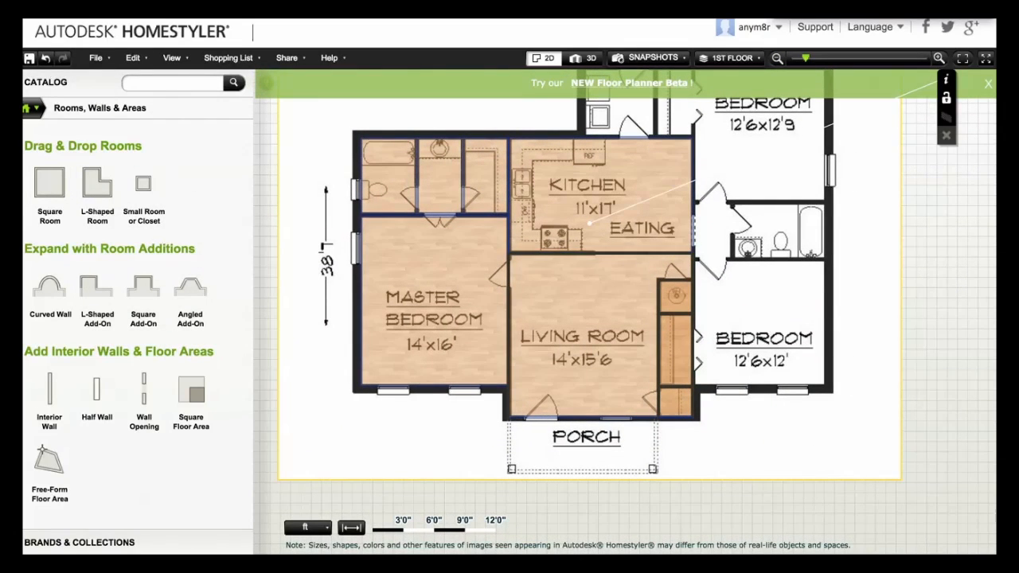
- Delete the wall section between the eating area and living room
left_click(938, 58)
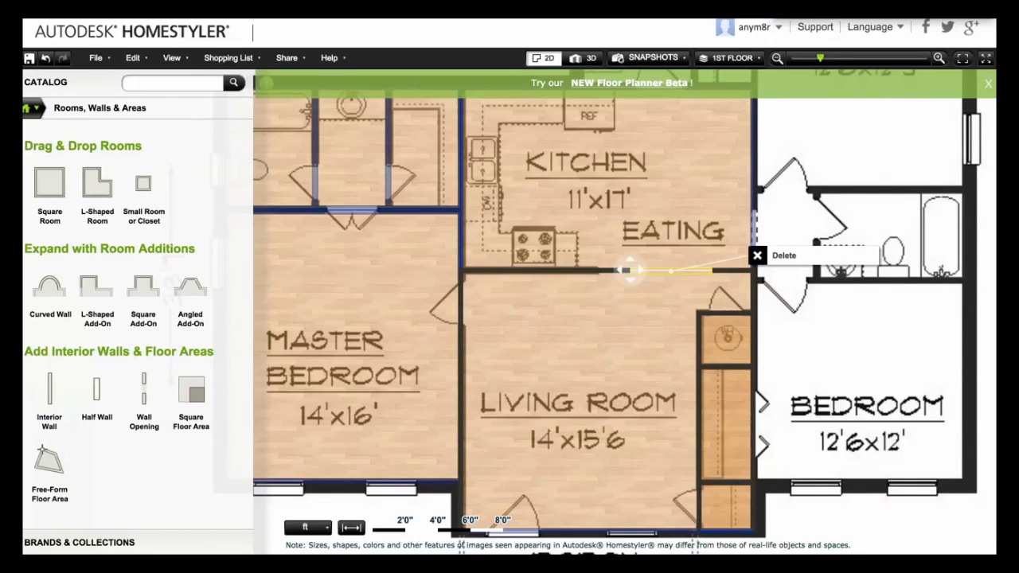
left_click(629, 271)
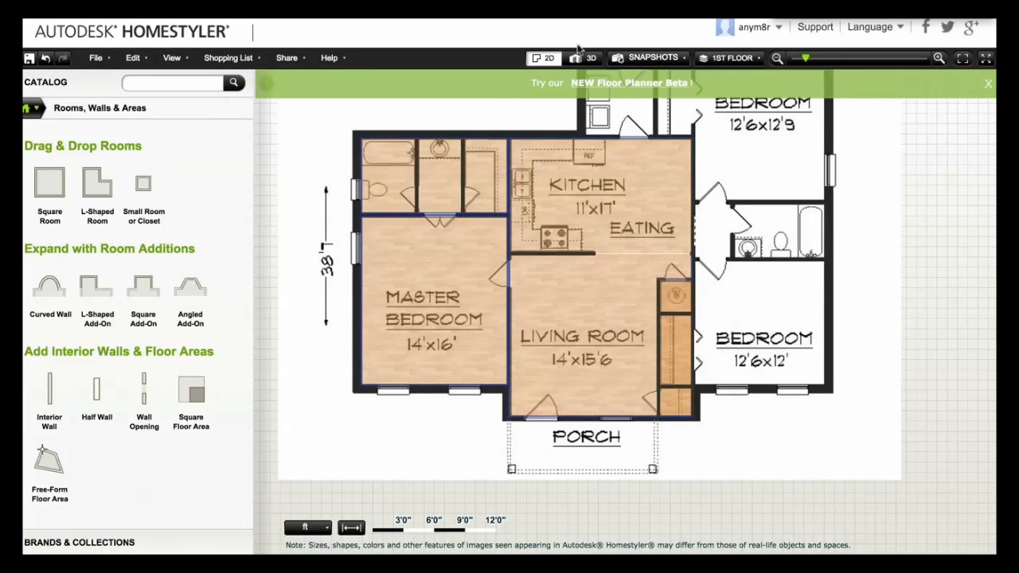
left_click(591, 57)
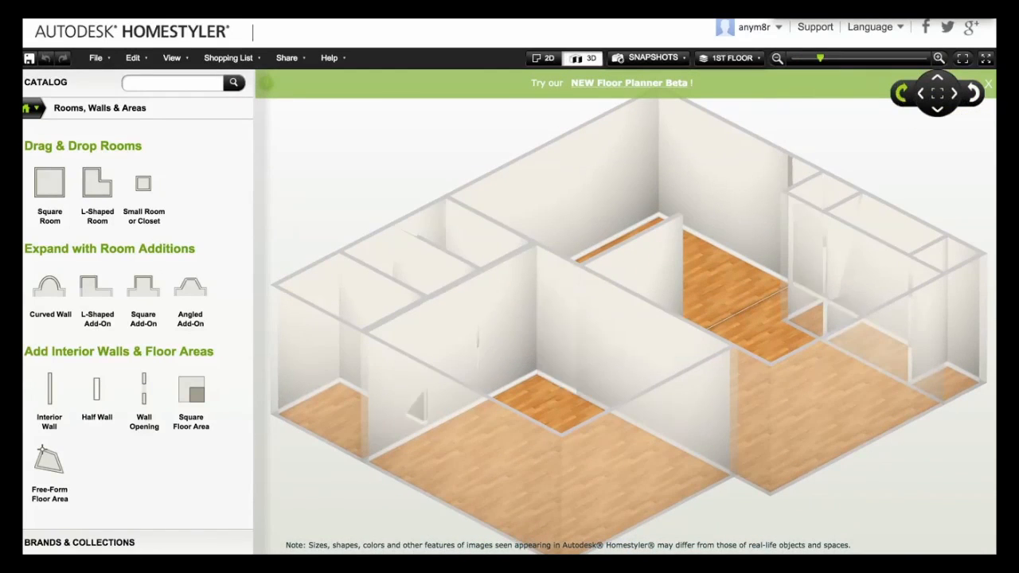
left_click(972, 94)
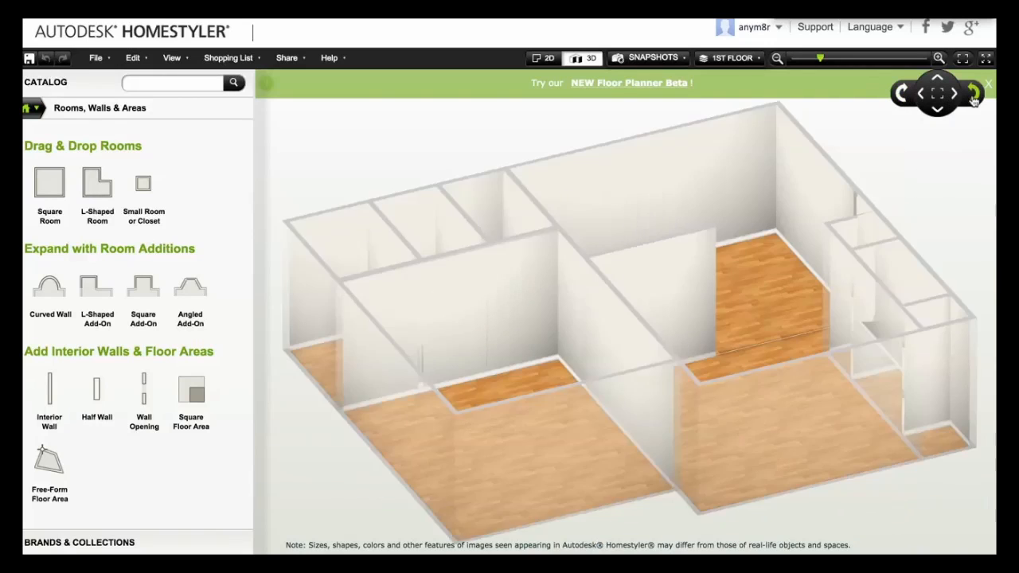
left_click(901, 93)
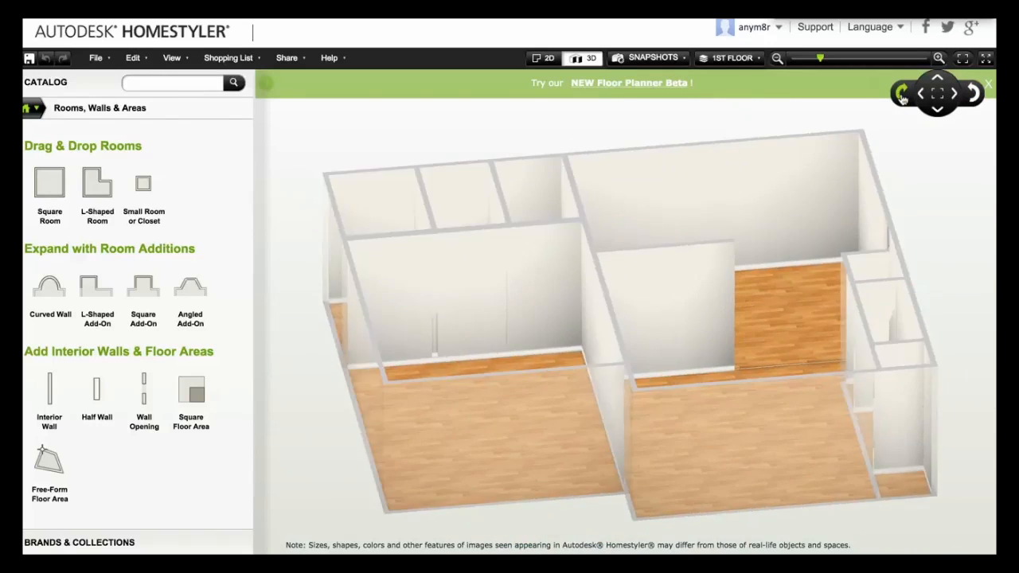
left_click(544, 57)
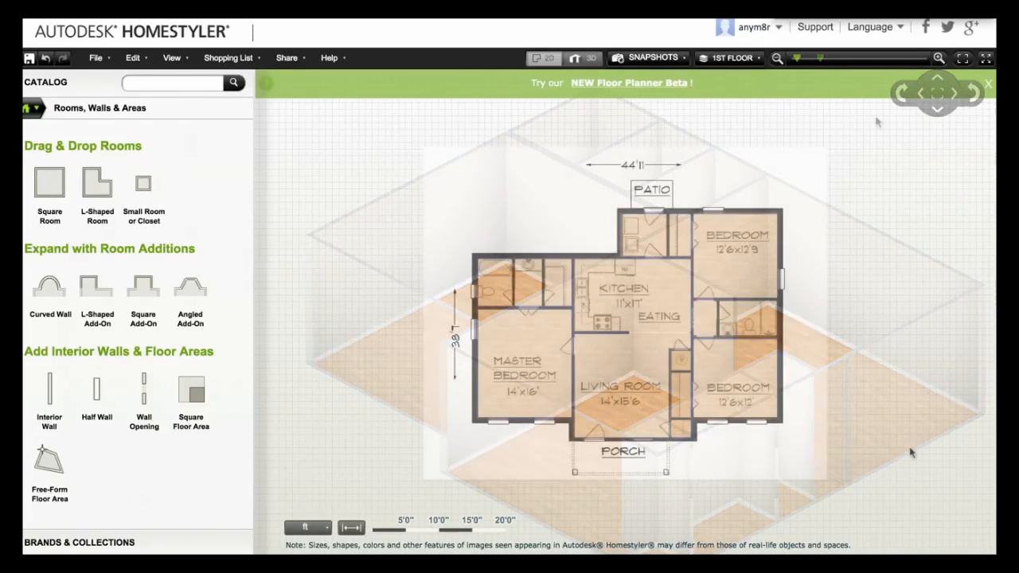
left_click(543, 57)
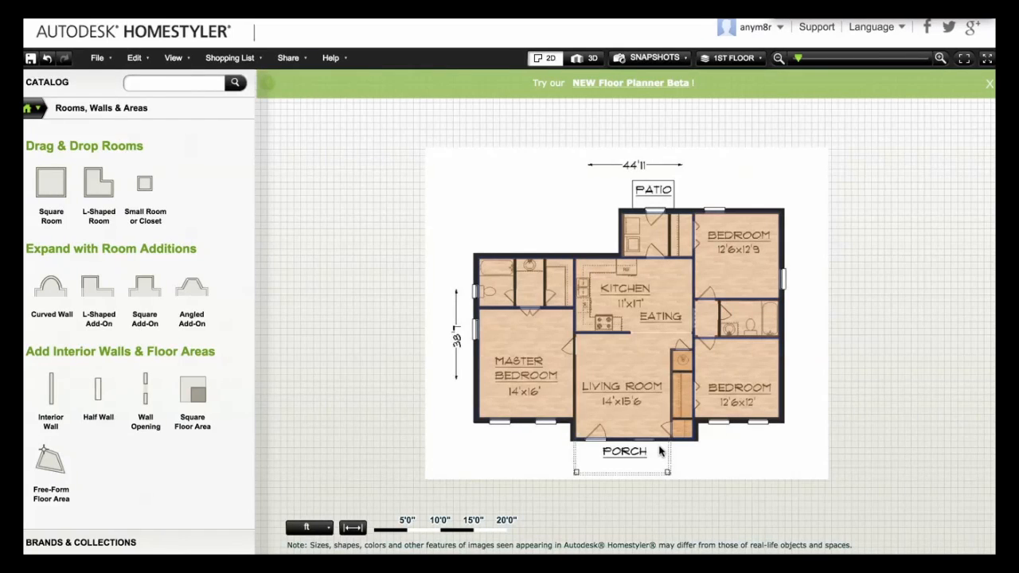
mouse_move(943, 63)
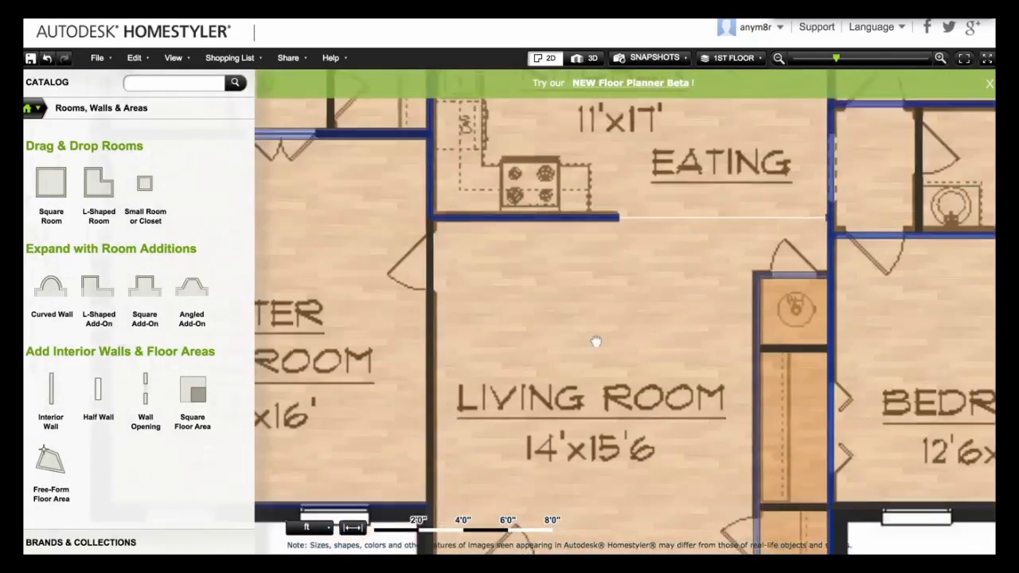
scroll("down", 3)
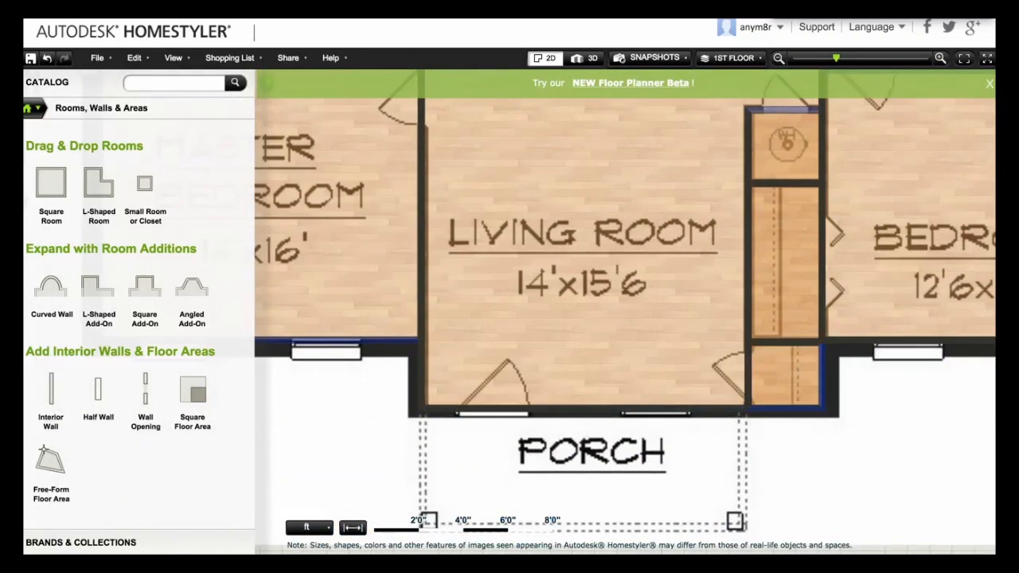
- Place a Single French Door with Mullions from Entry Doors in the porch wall
left_click(37, 108)
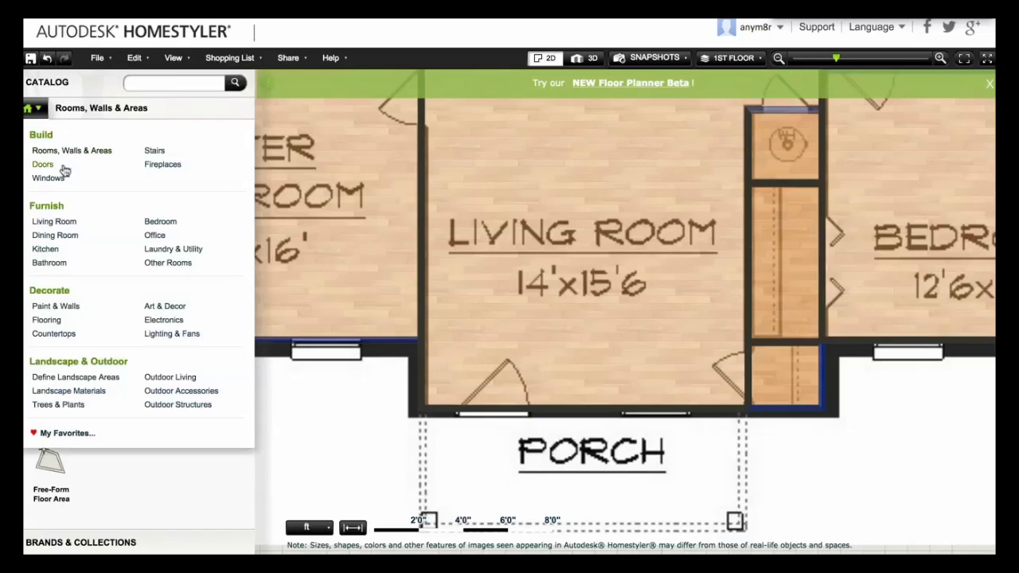
left_click(42, 164)
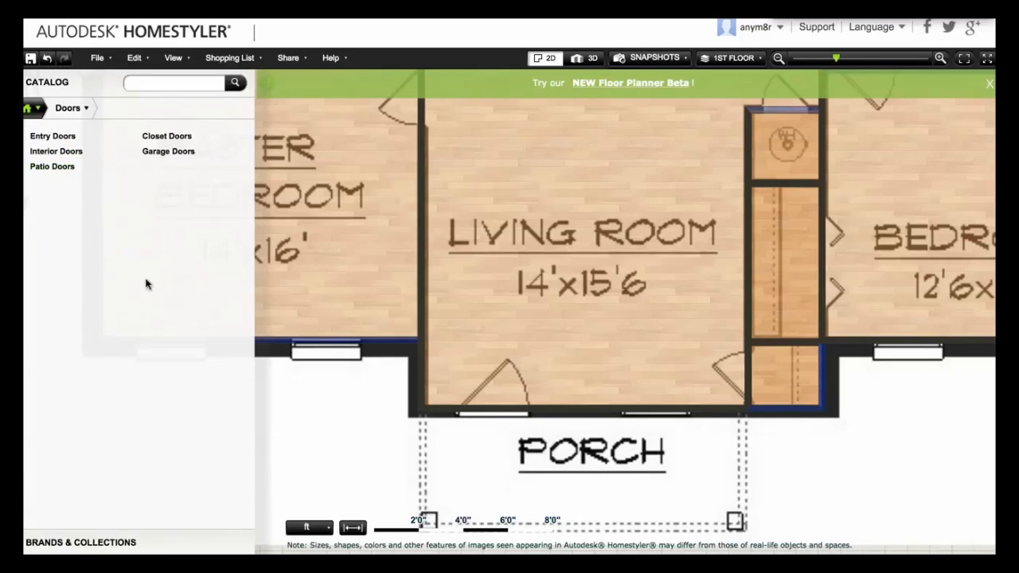
left_click(52, 136)
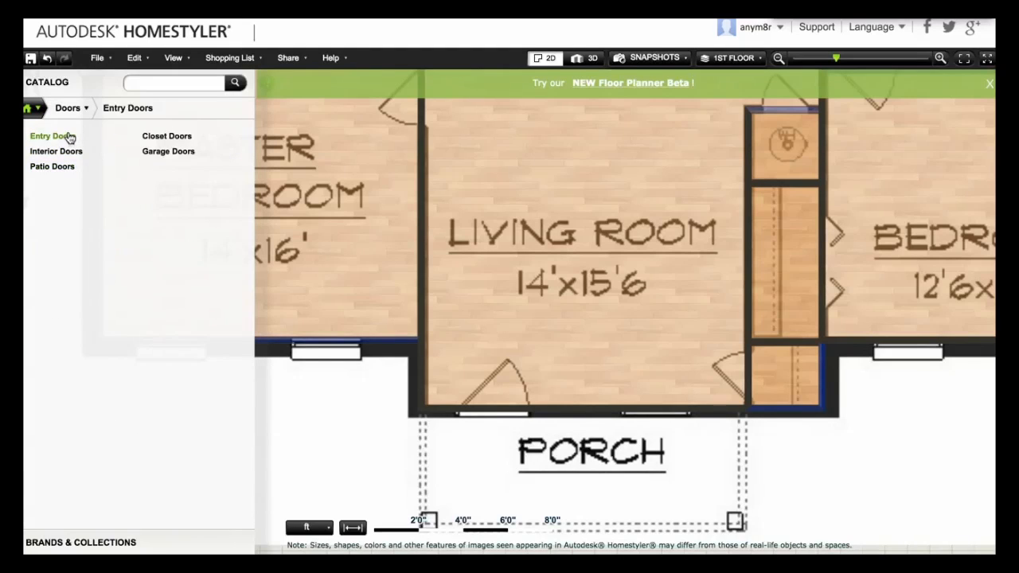
left_click(49, 136)
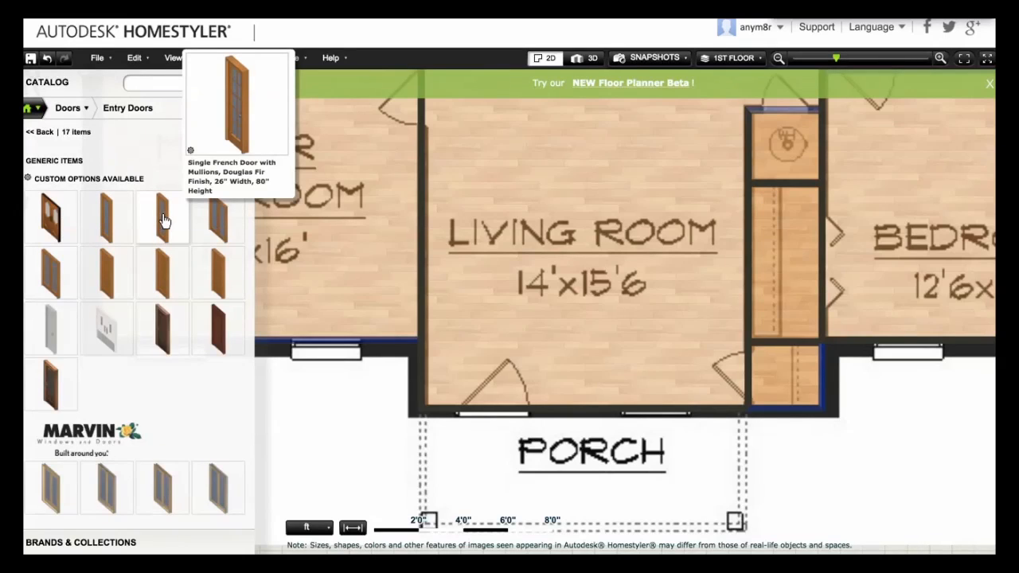
left_click(162, 217)
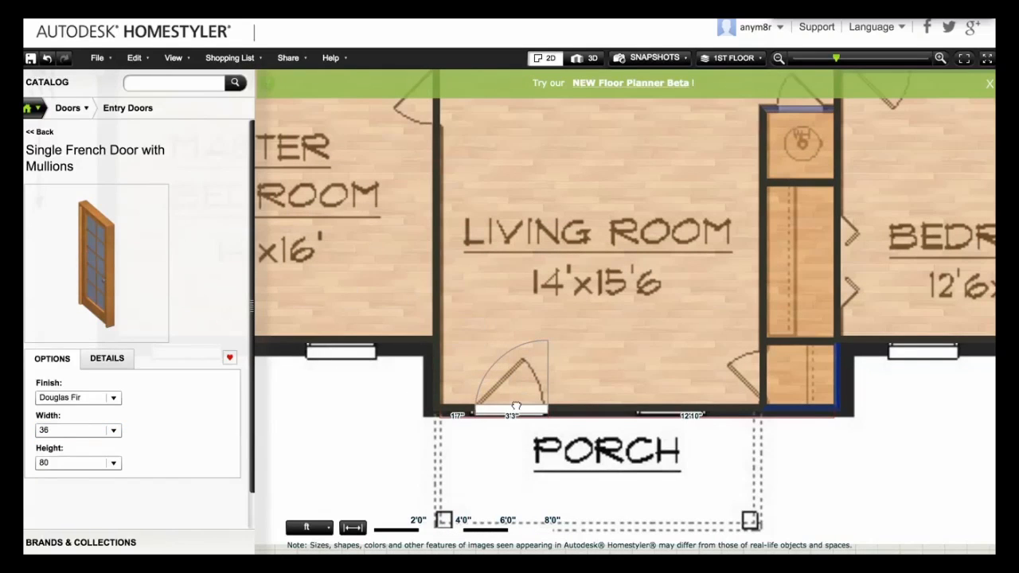
left_click(513, 398)
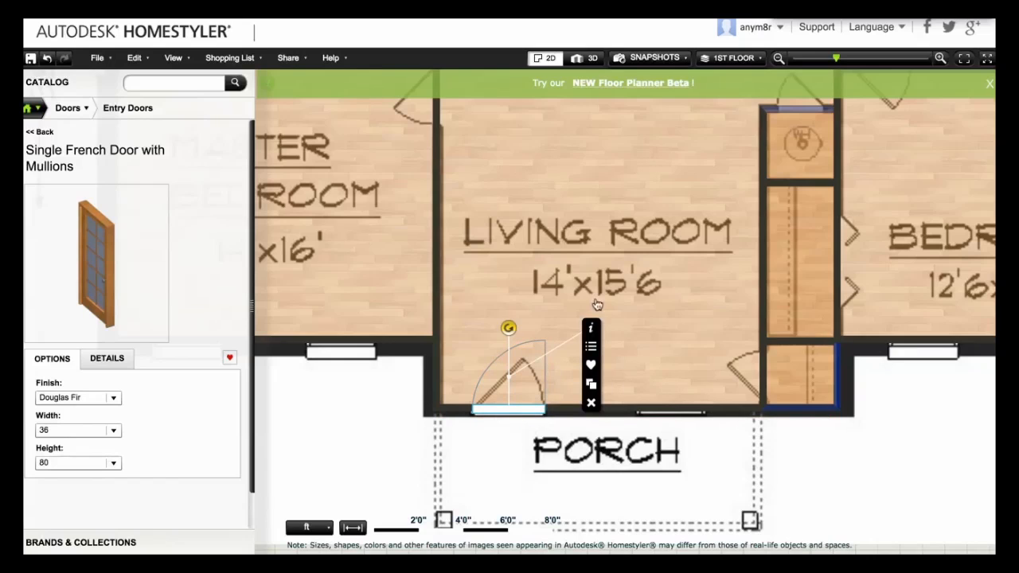
mouse_move(508, 331)
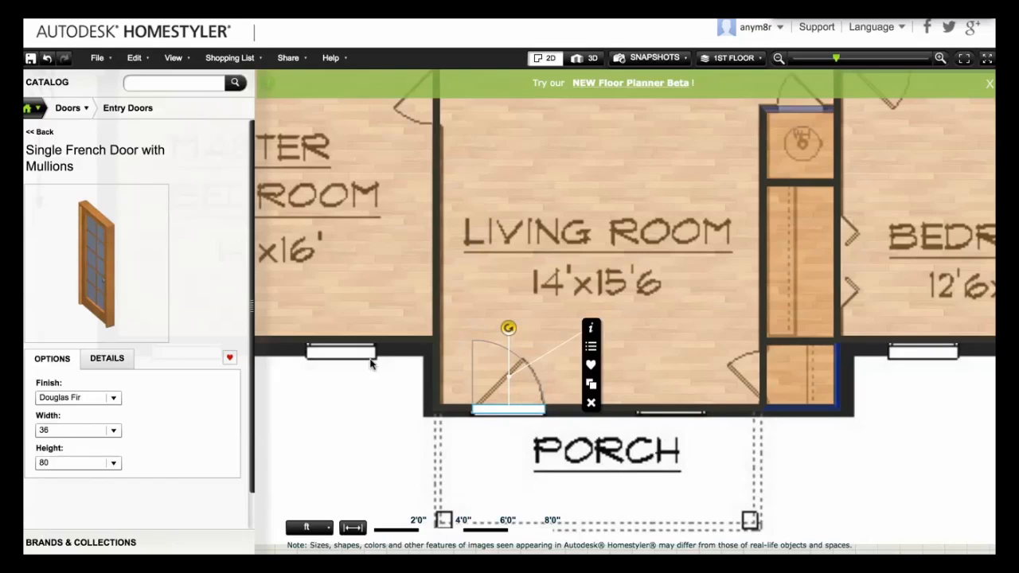
mouse_move(365, 372)
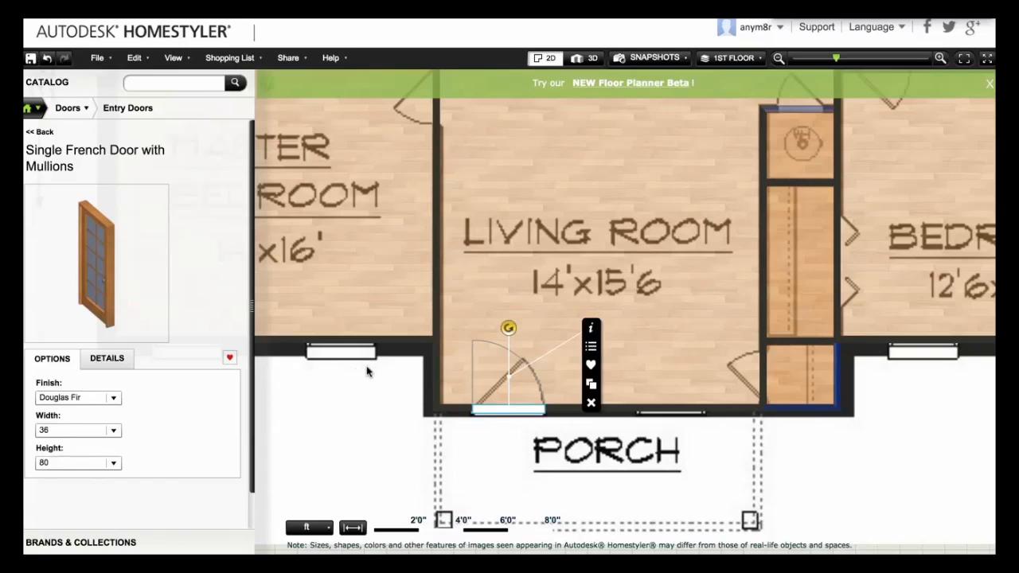
left_click(591, 327)
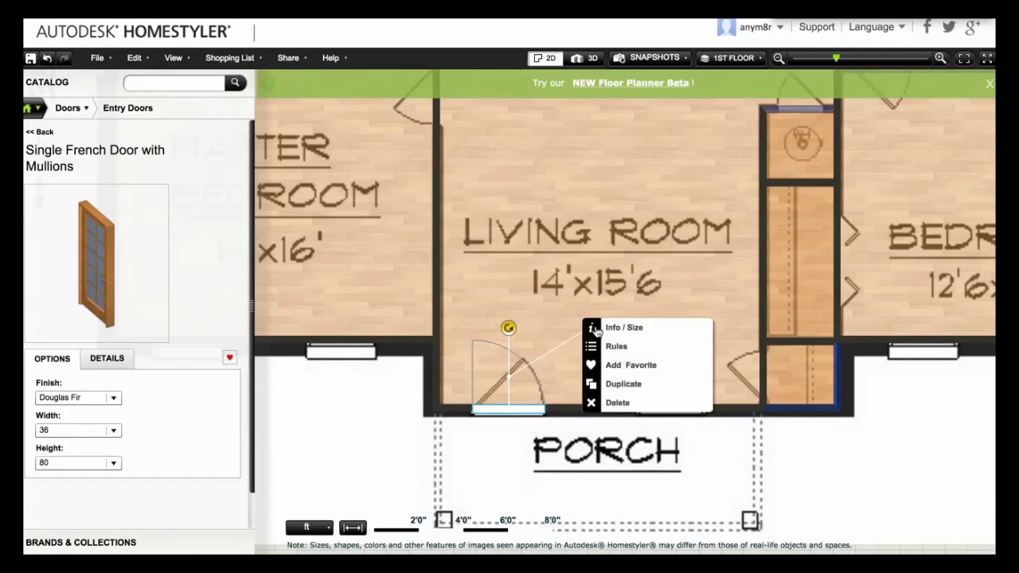
left_click(624, 327)
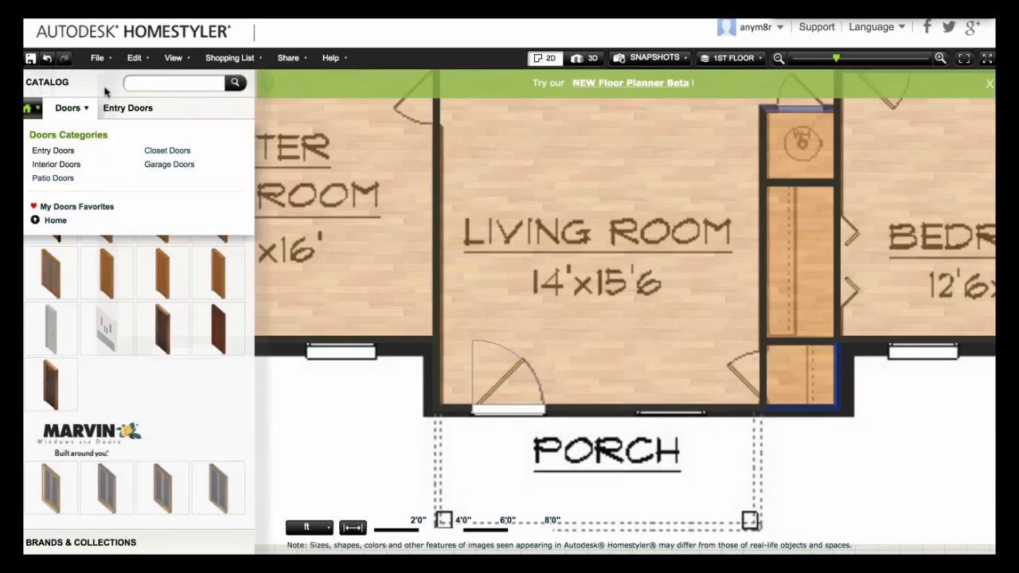
- Place a resized window in the porch wall right of the French door, then view in 3D
left_click(36, 108)
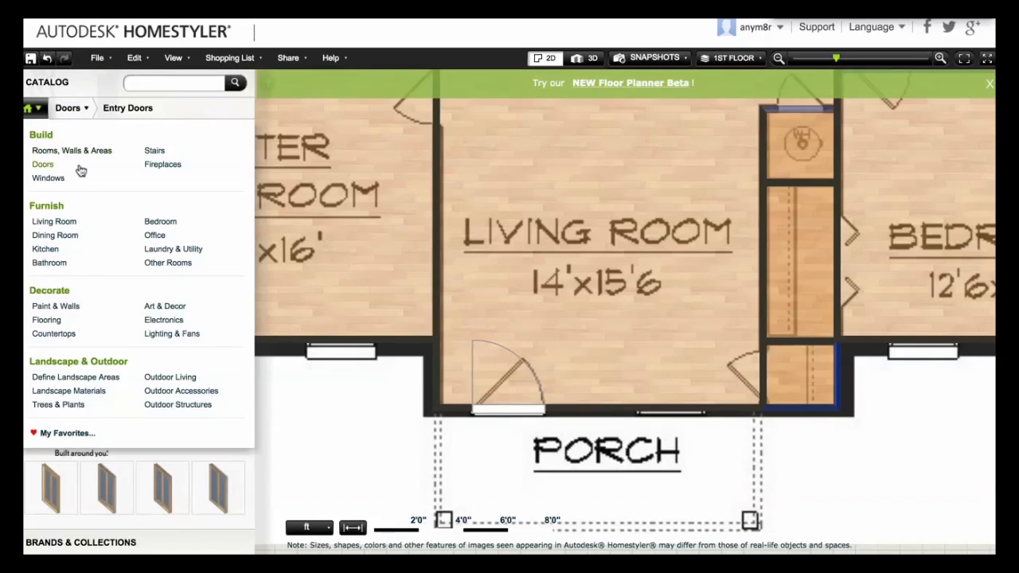
left_click(48, 177)
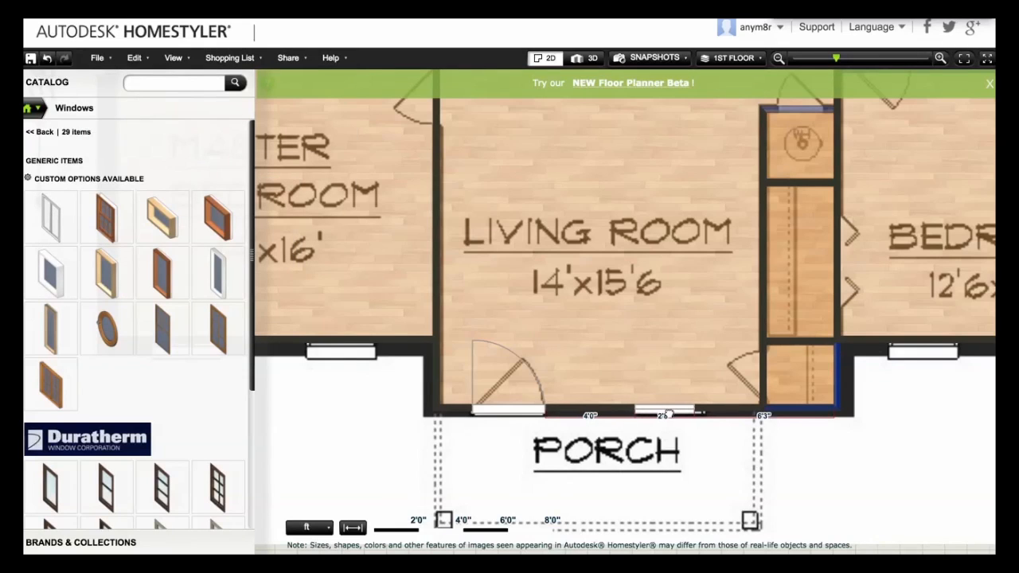
left_click(665, 413)
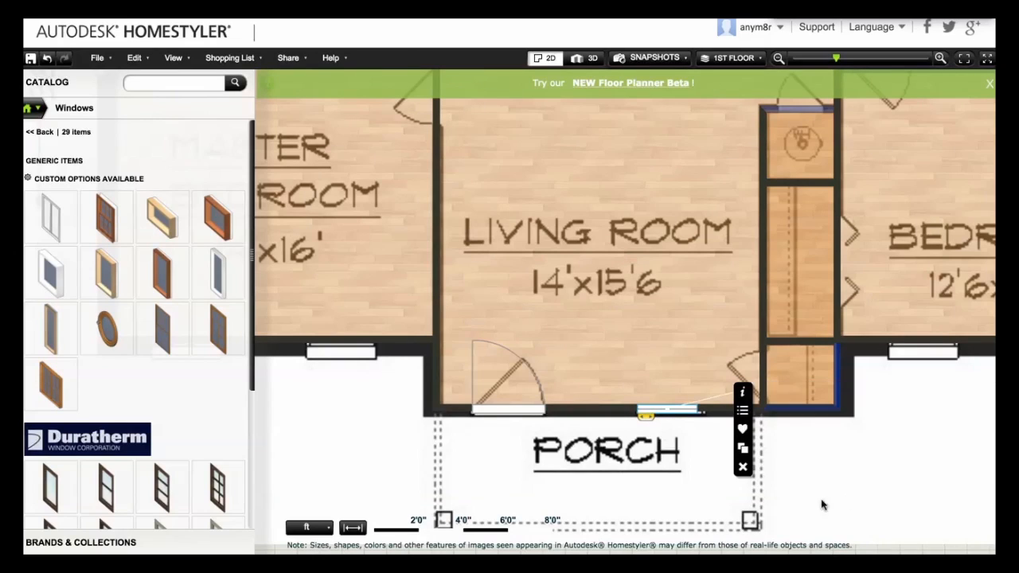
left_click(743, 393)
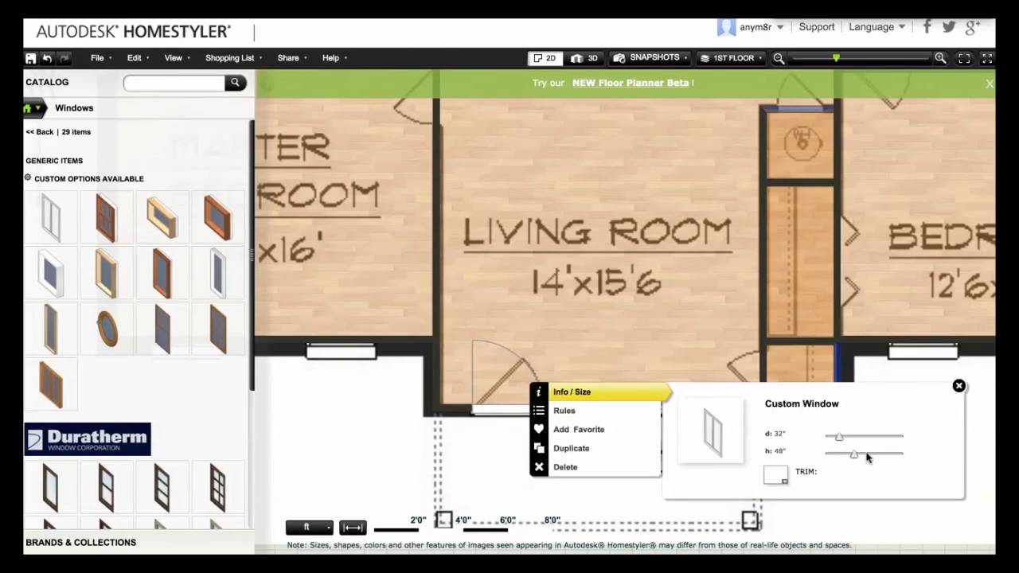
left_click_drag(838, 436, 844, 436)
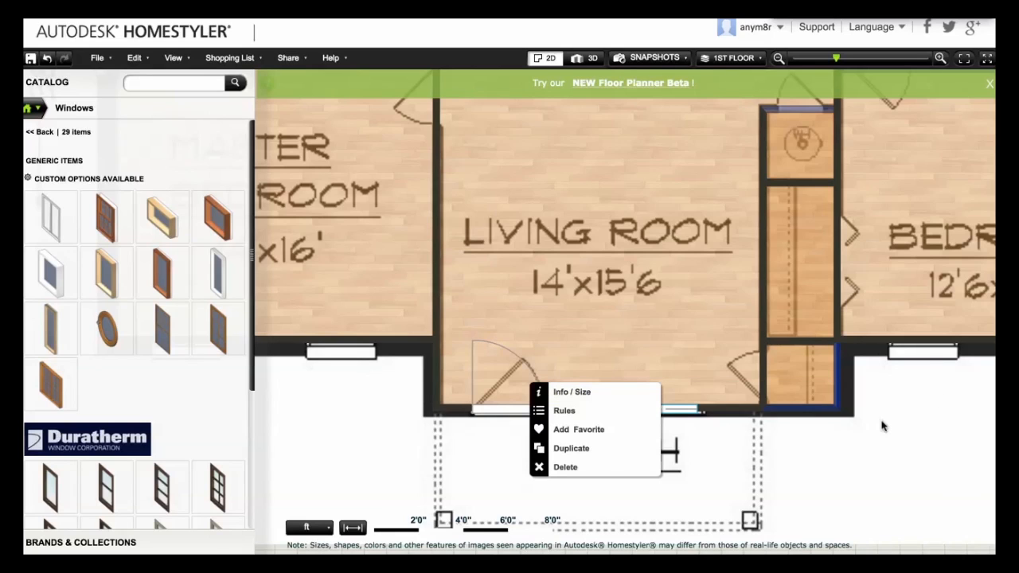
left_click(593, 57)
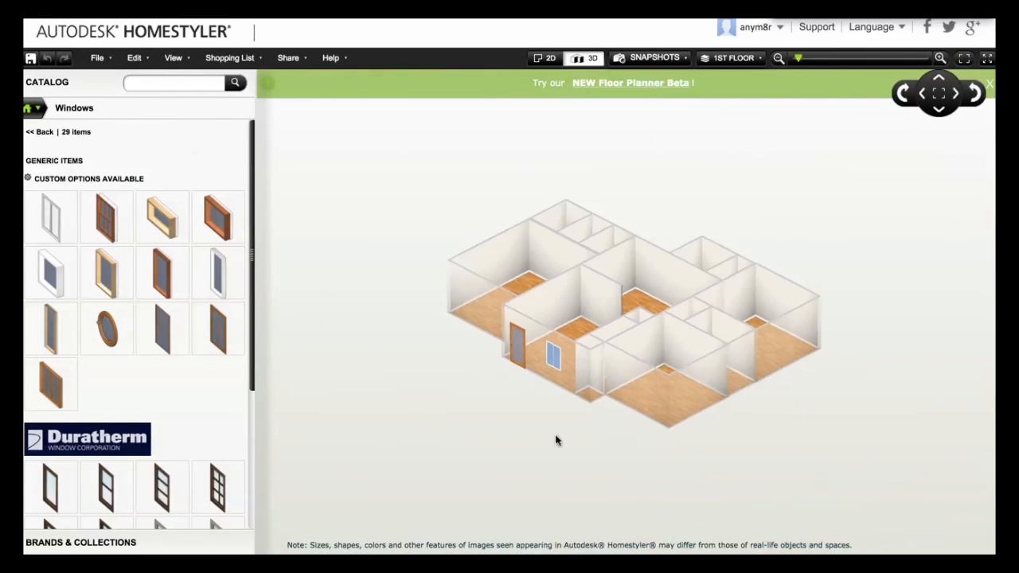
- Spin the 3D house around with the rotate arrows, then return to the 2D plan
left_click(975, 93)
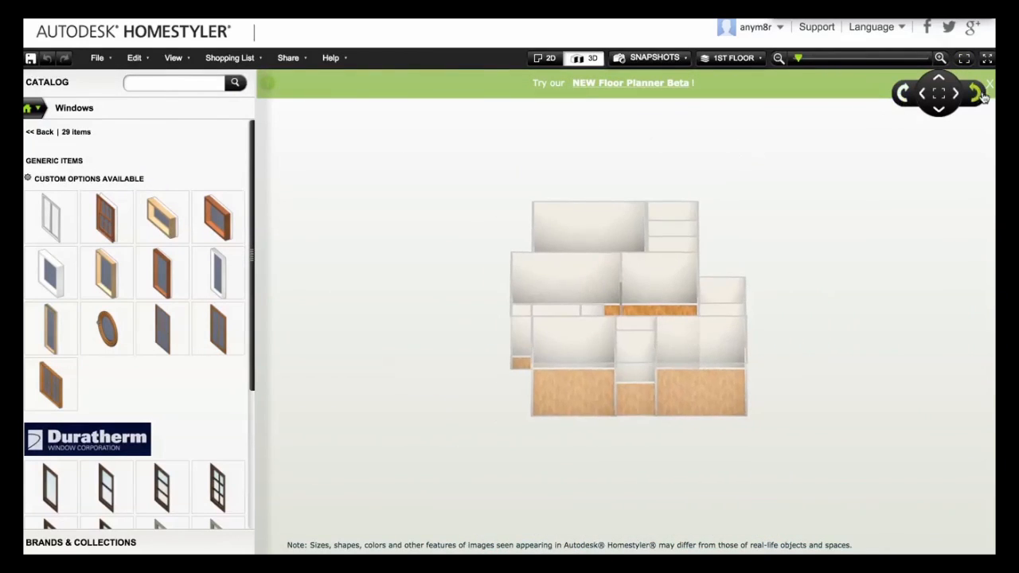
left_click(974, 94)
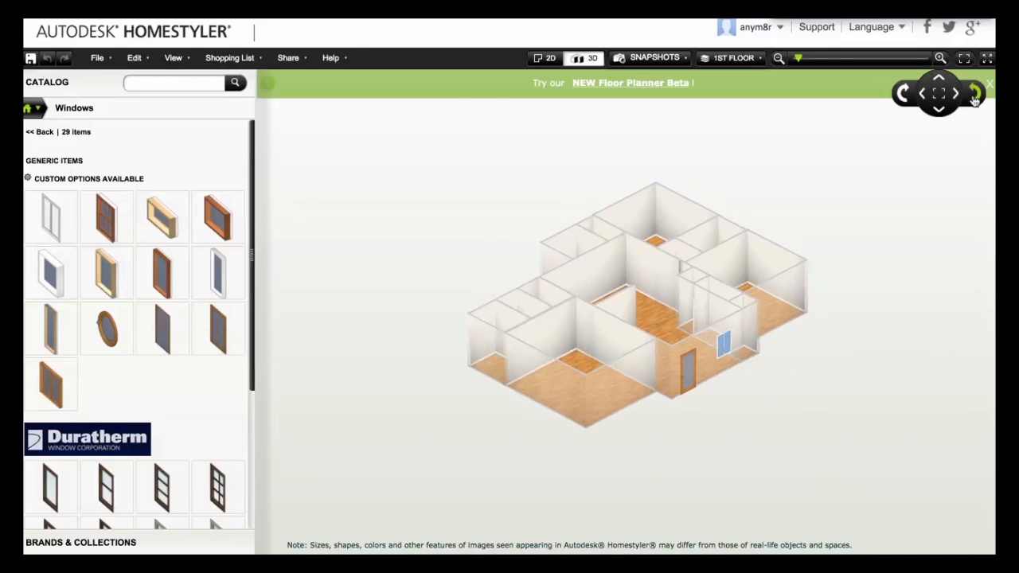
left_click(973, 93)
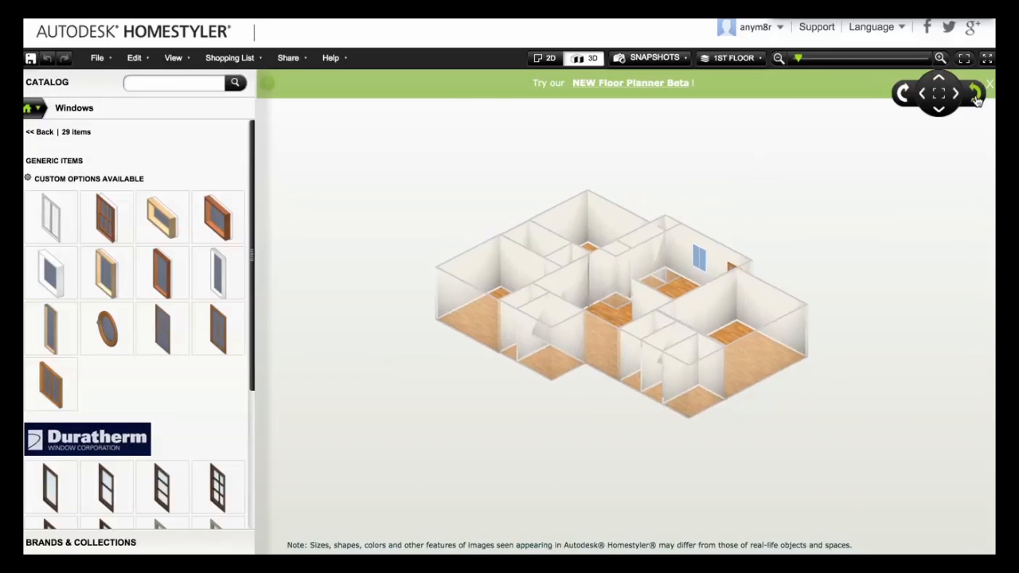
left_click(546, 57)
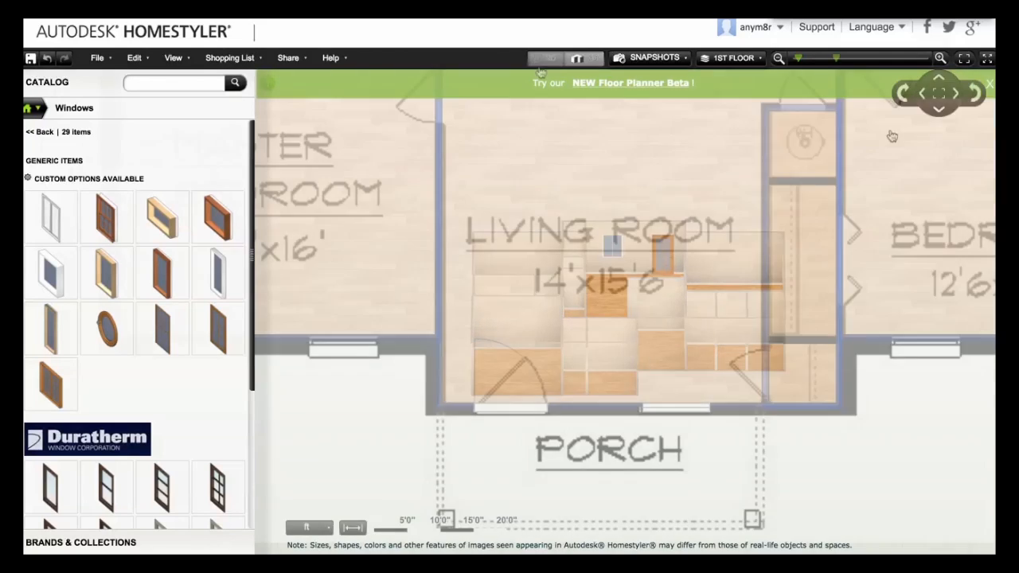
- Go back to the 2D floor plan to place windows and interior doors on the walls
left_click(544, 57)
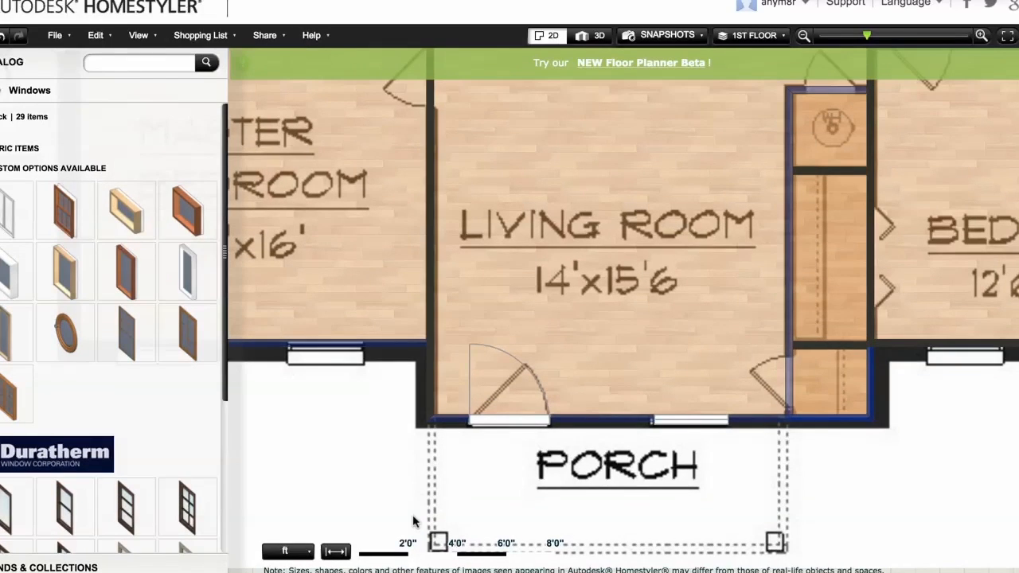
mouse_move(315, 476)
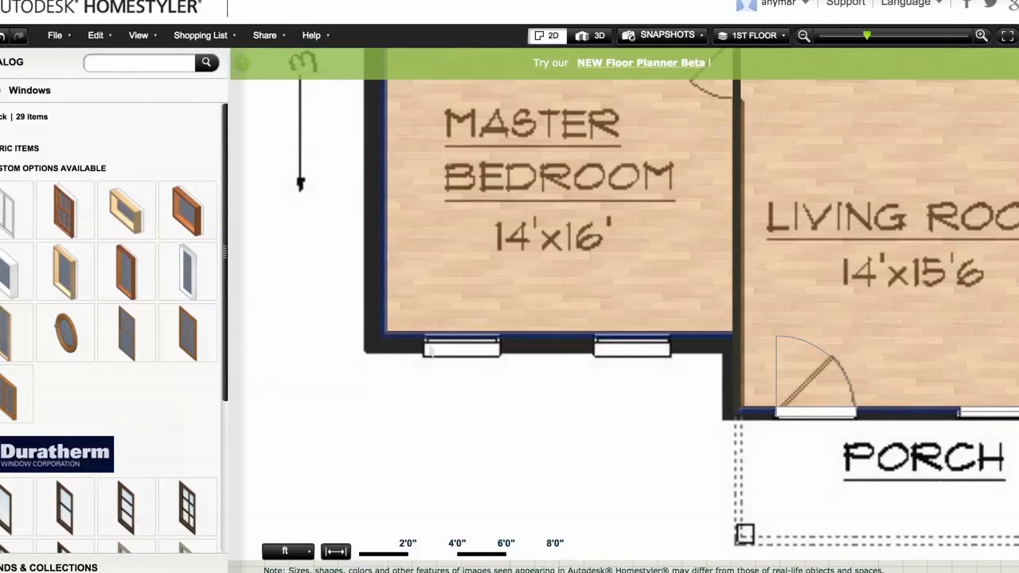
left_click(462, 344)
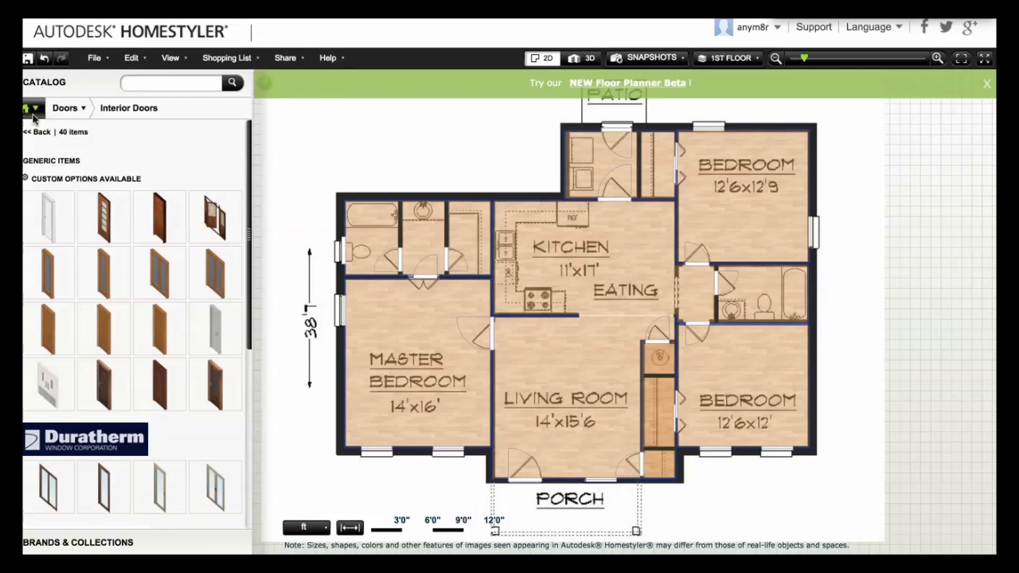
- Floor the master bedroom blue, other rooms reddish brown, the kitchen light tile, then view 3D
left_click(29, 108)
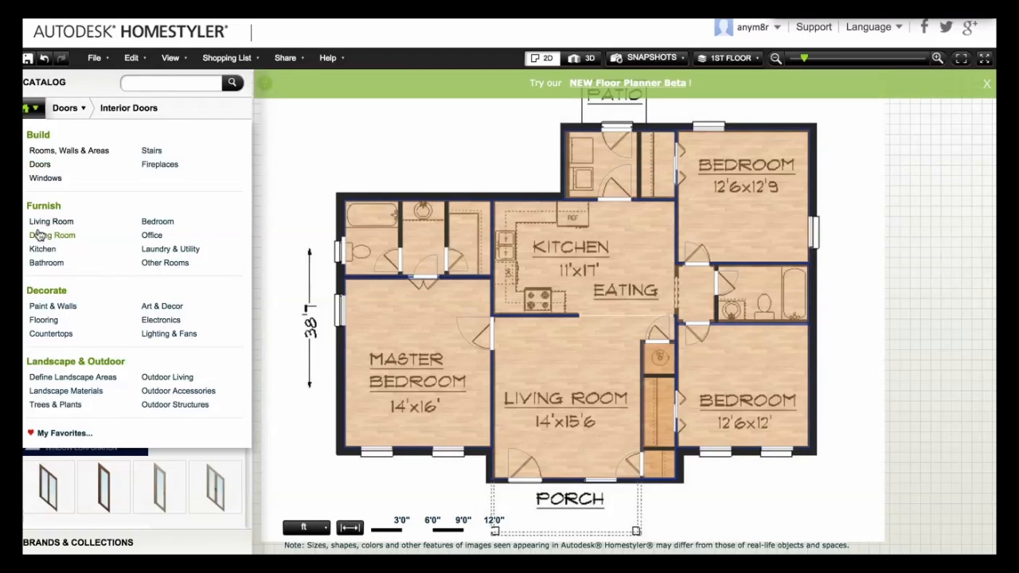
mouse_move(48, 298)
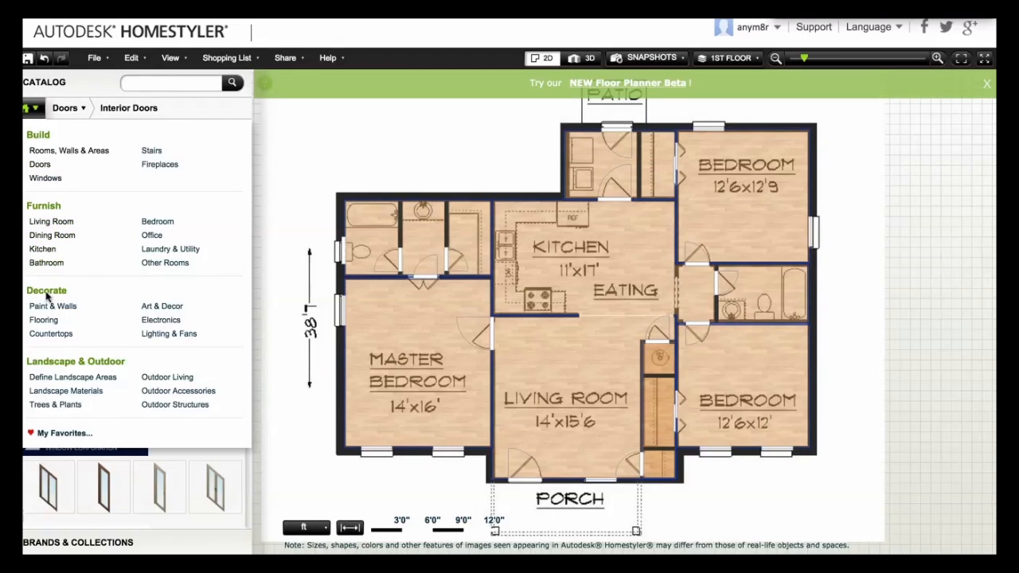
left_click(43, 319)
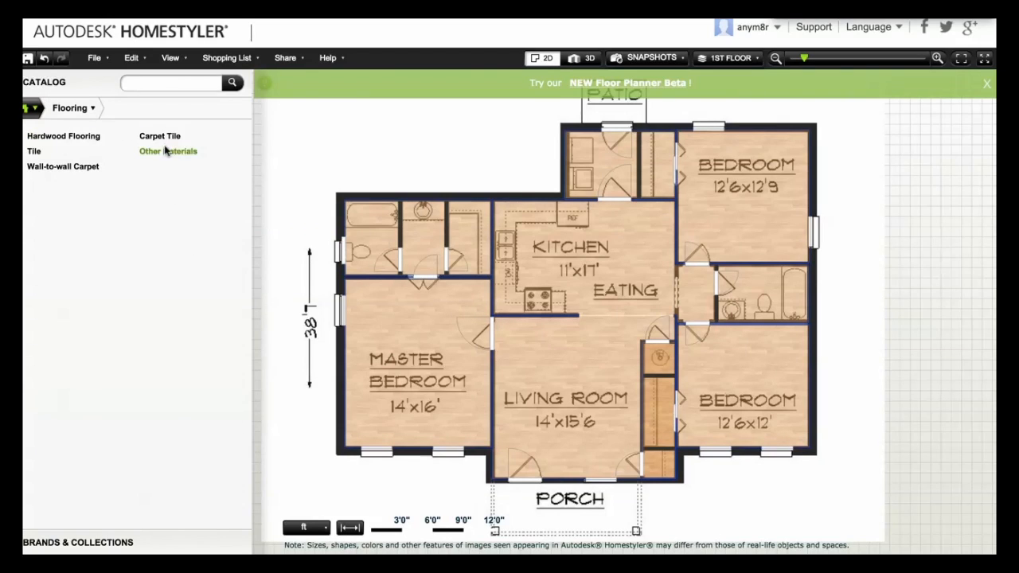
left_click(63, 167)
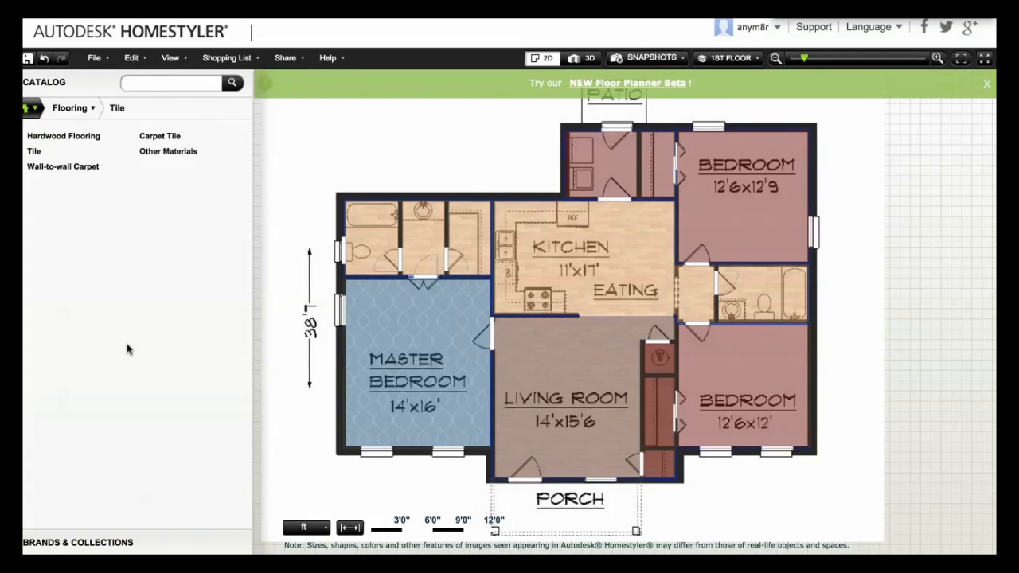
left_click(33, 151)
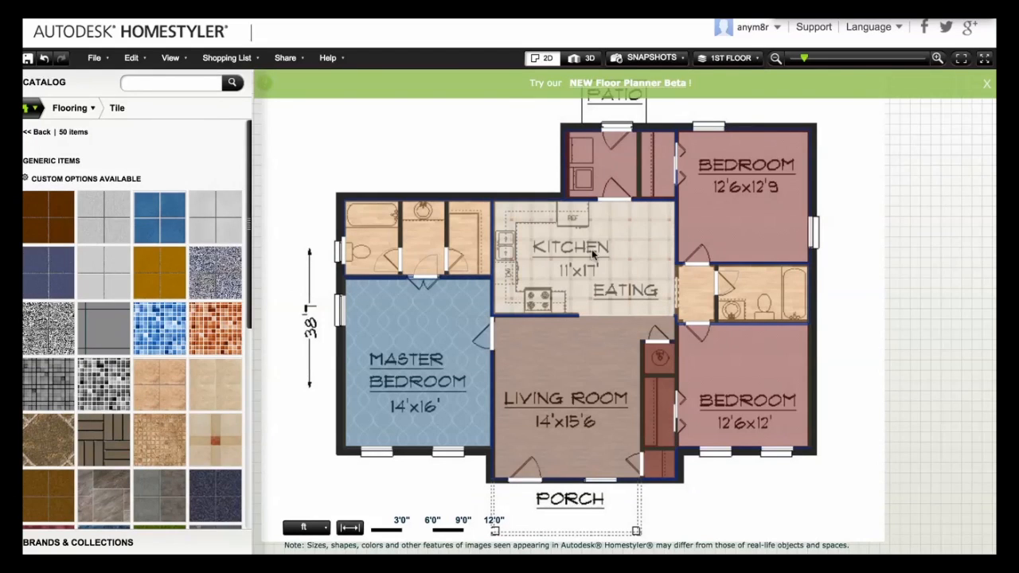
left_click(589, 58)
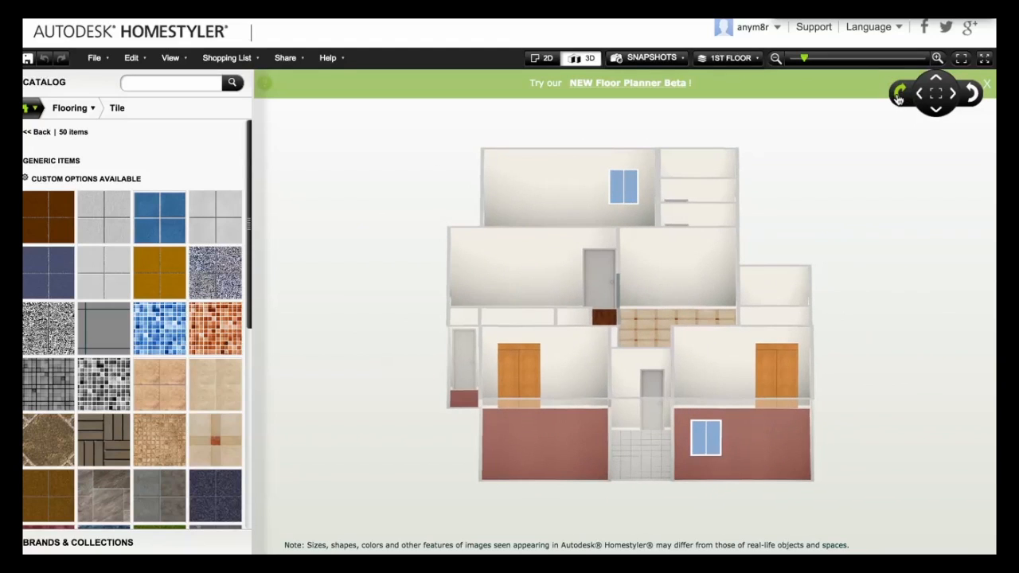
- Browse the Sherwin Williams Paints collection, filtered to warm neutral colours
left_click(899, 91)
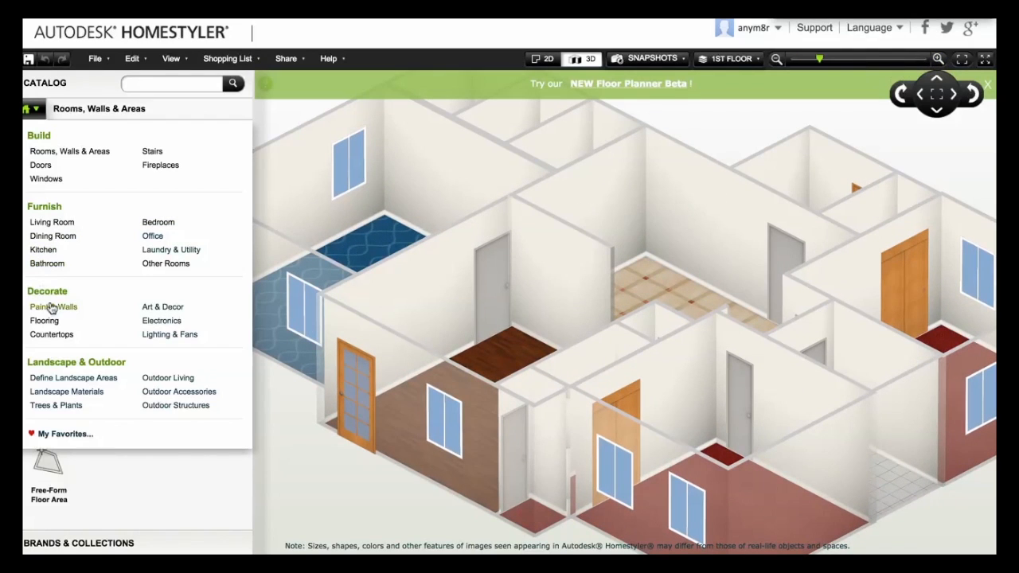
left_click(54, 307)
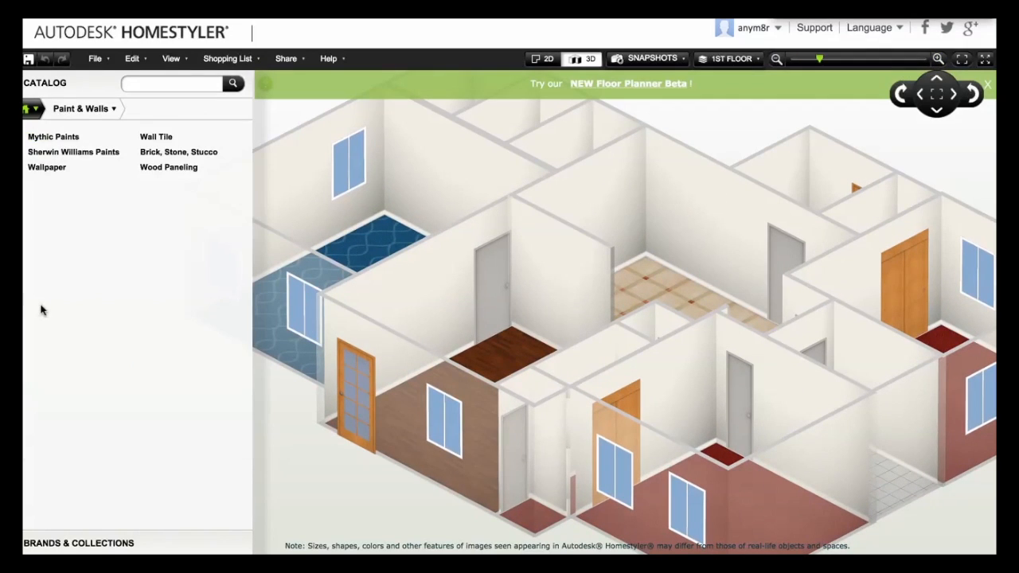
left_click(73, 151)
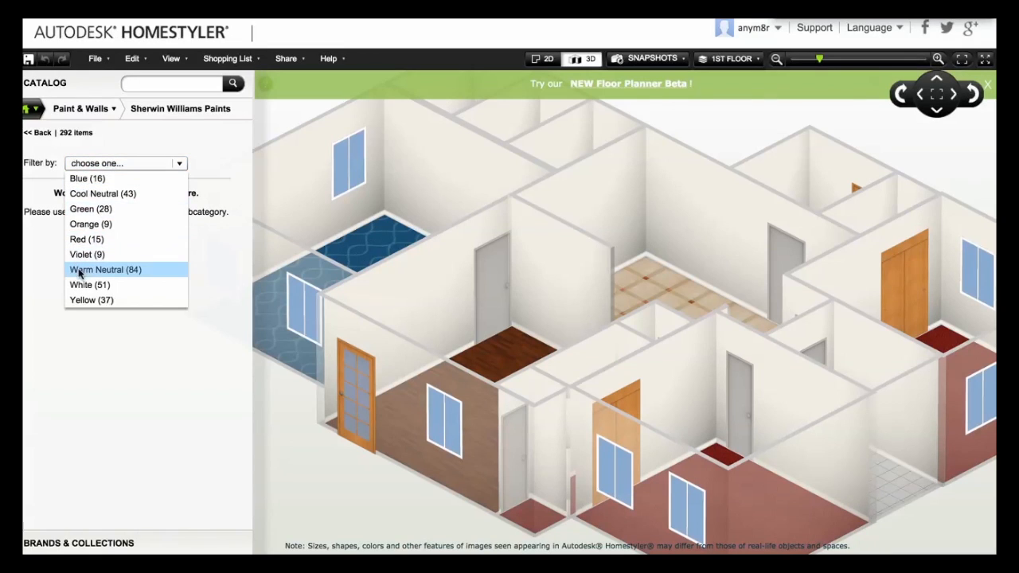
left_click(105, 269)
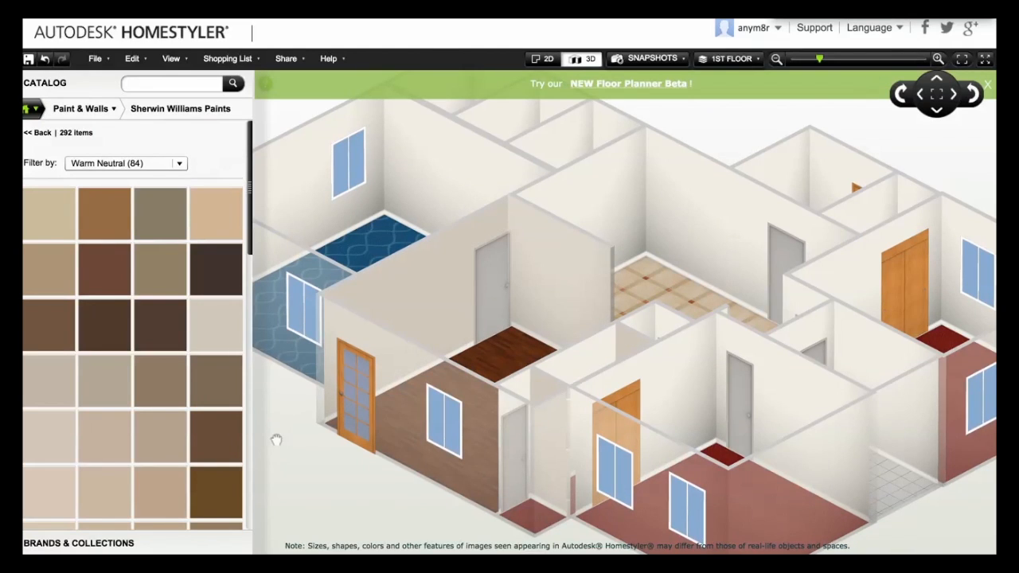
- Rotate the 3D view, filter paints to Blue, and apply light blue to the master bedroom walls
left_click(971, 94)
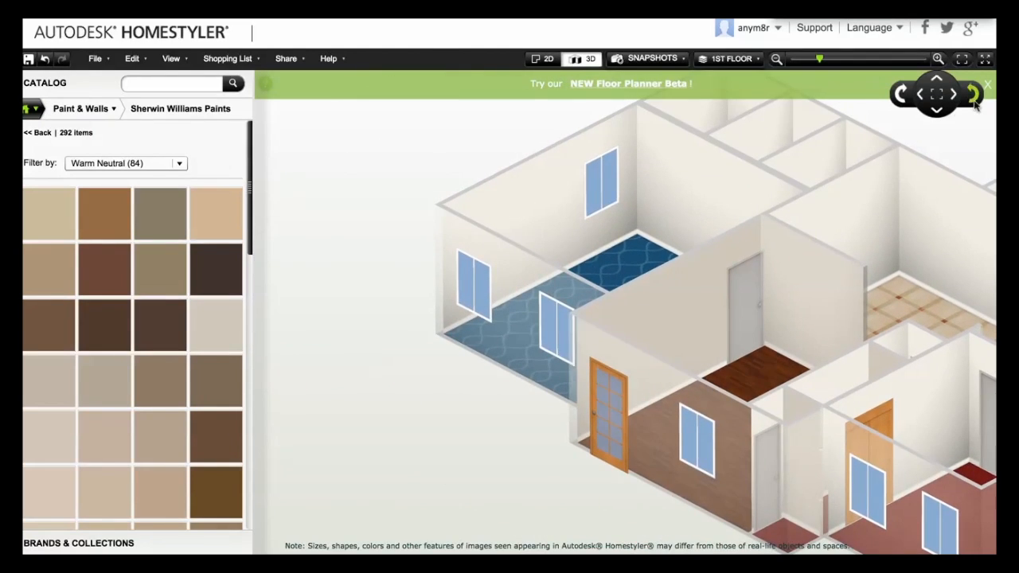
left_click(901, 93)
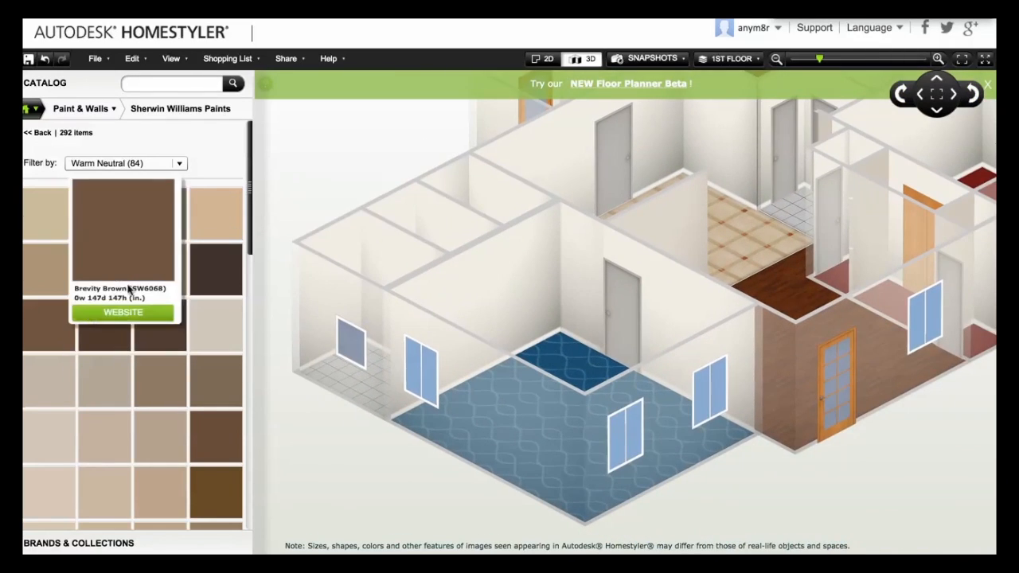
left_click(126, 163)
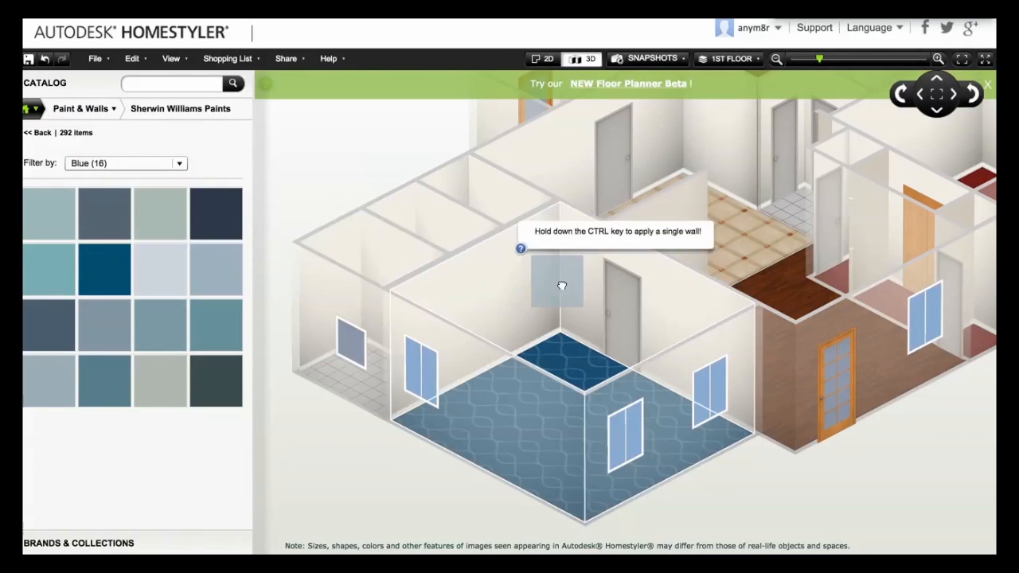
left_click(561, 278)
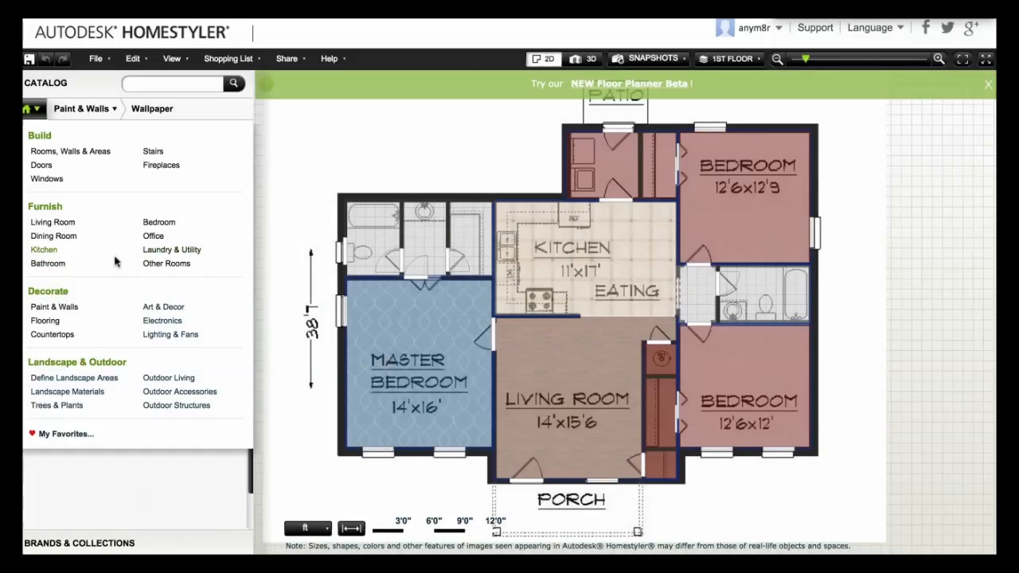
- Place a white sofa from Living Room > Sofas on the living room's left wall
left_click(53, 222)
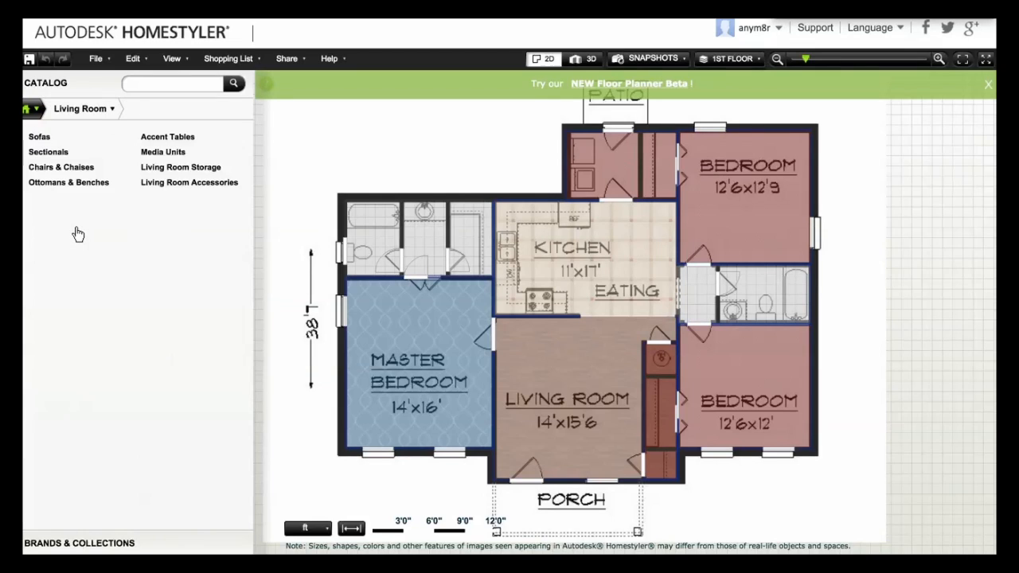
mouse_move(84, 126)
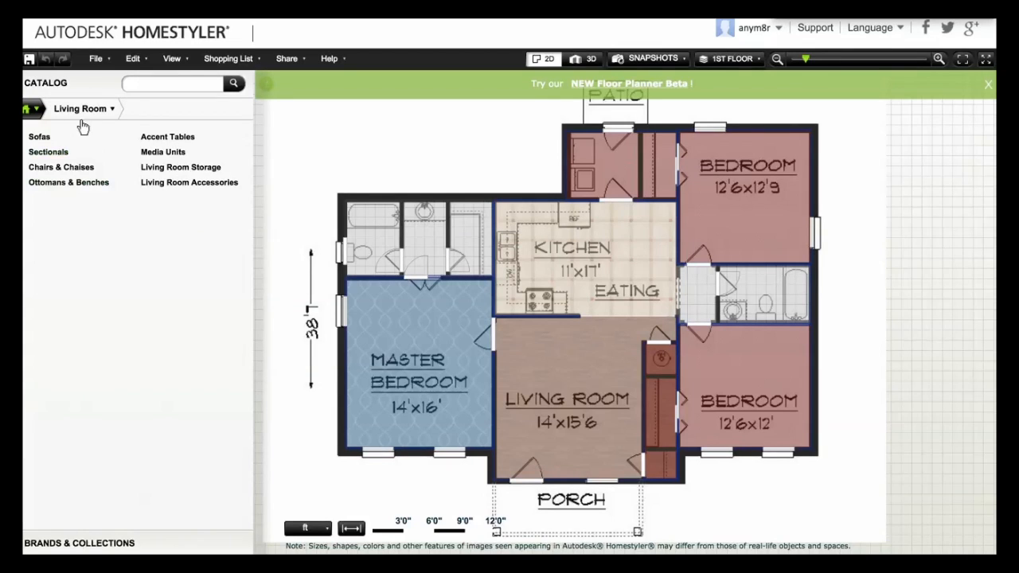
left_click(39, 136)
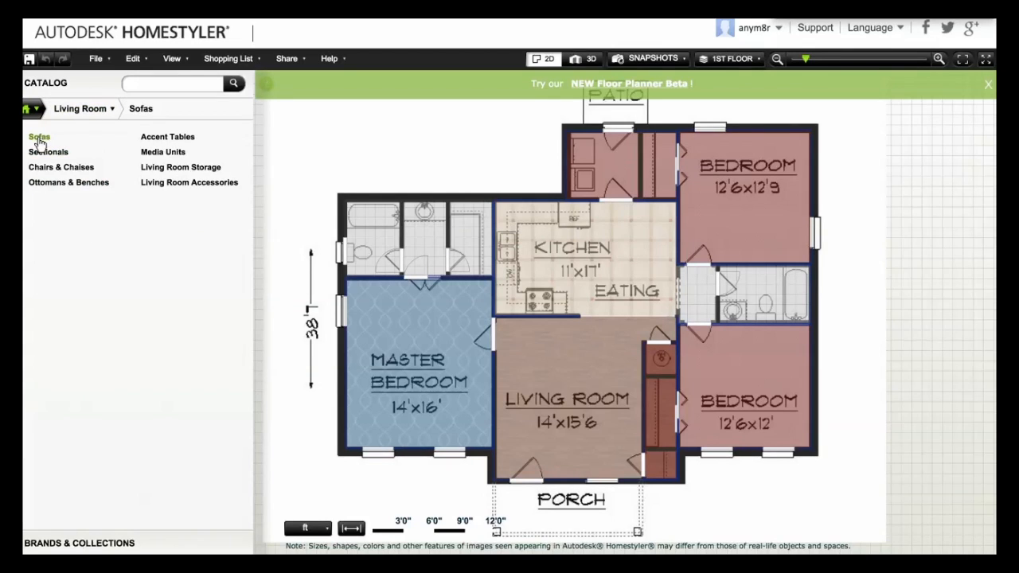
left_click(39, 137)
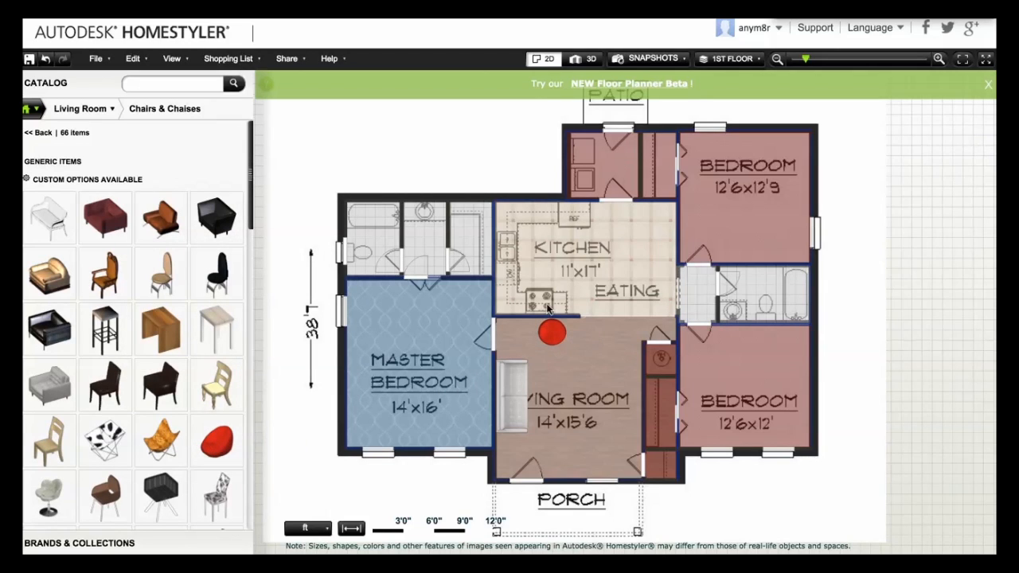
- Add a wooden media unit on the living room's right wall and check it in 3D
left_click(84, 109)
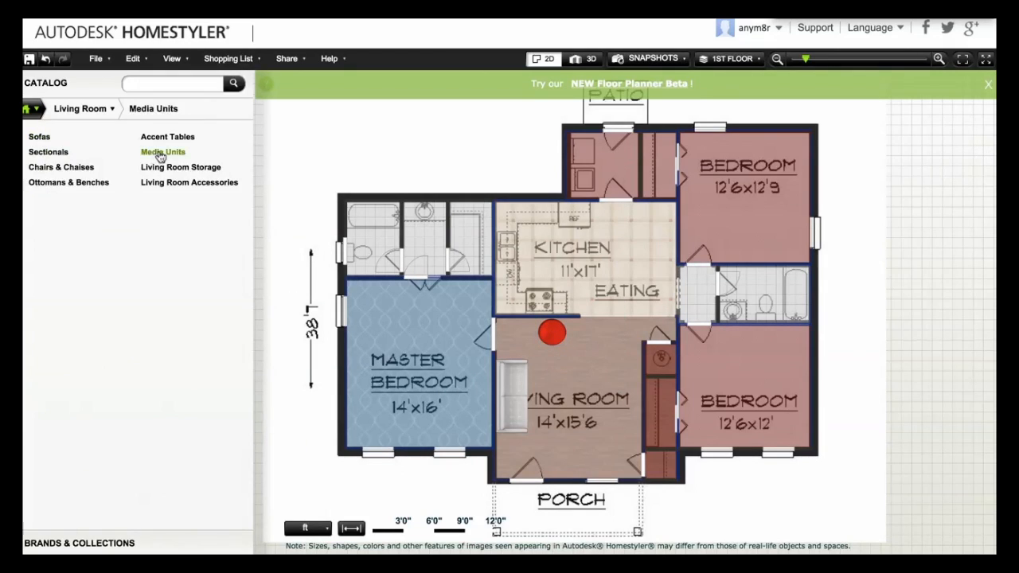
left_click(162, 152)
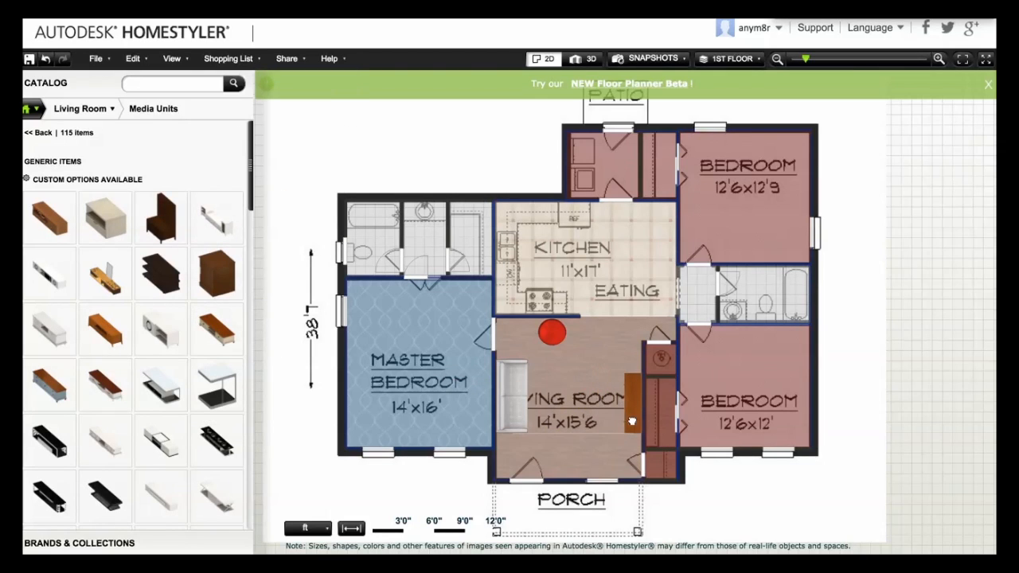
left_click(591, 58)
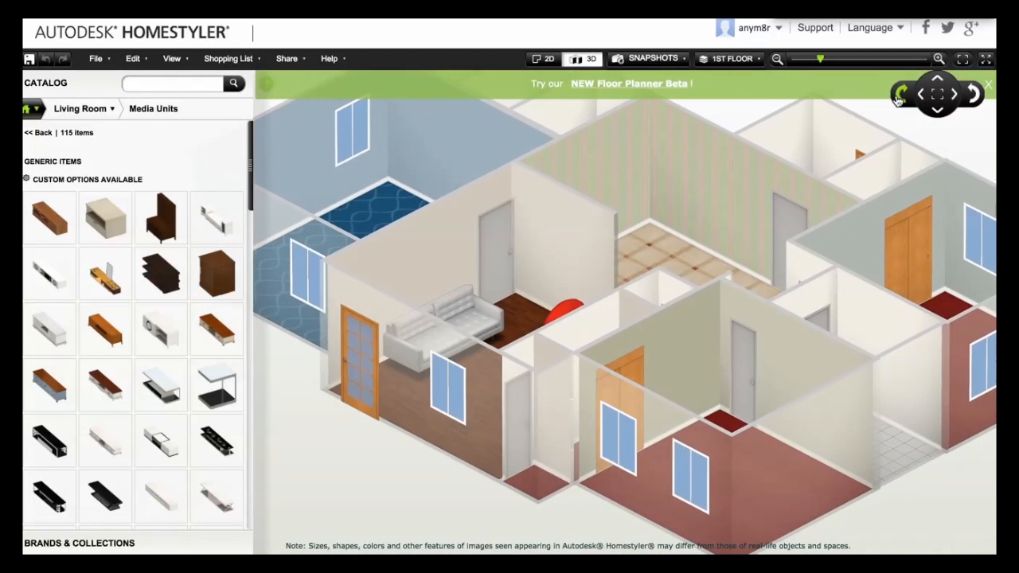
left_click(919, 93)
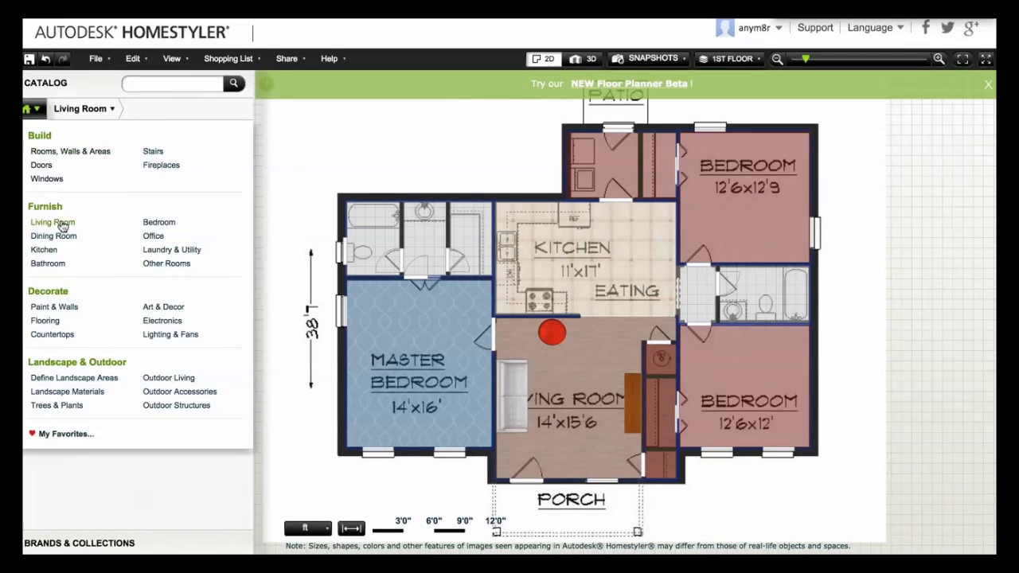
- Rotate a bed against the master bedroom's left wall, add a dark wood armoire, view 3D
left_click(159, 222)
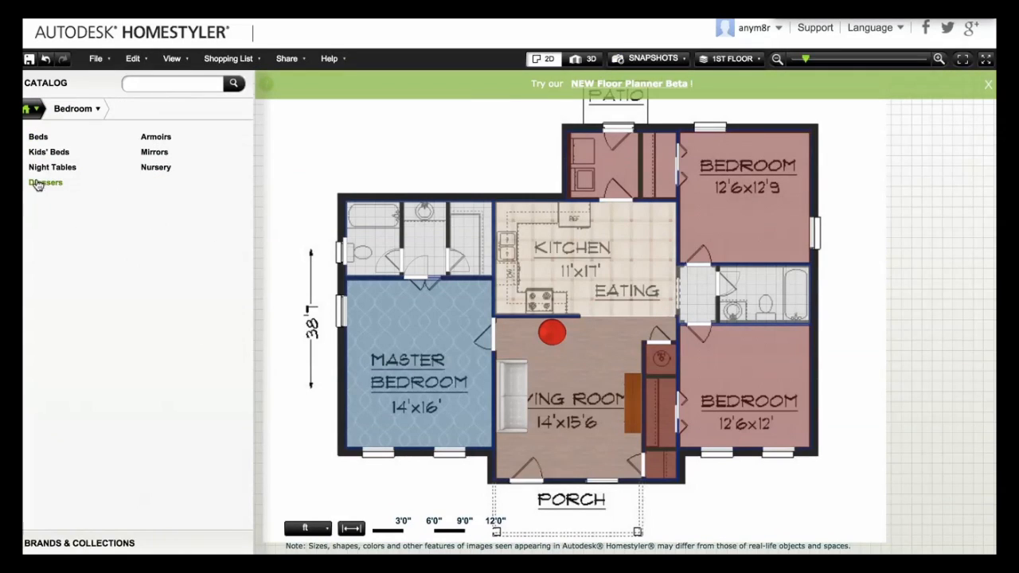
left_click(37, 136)
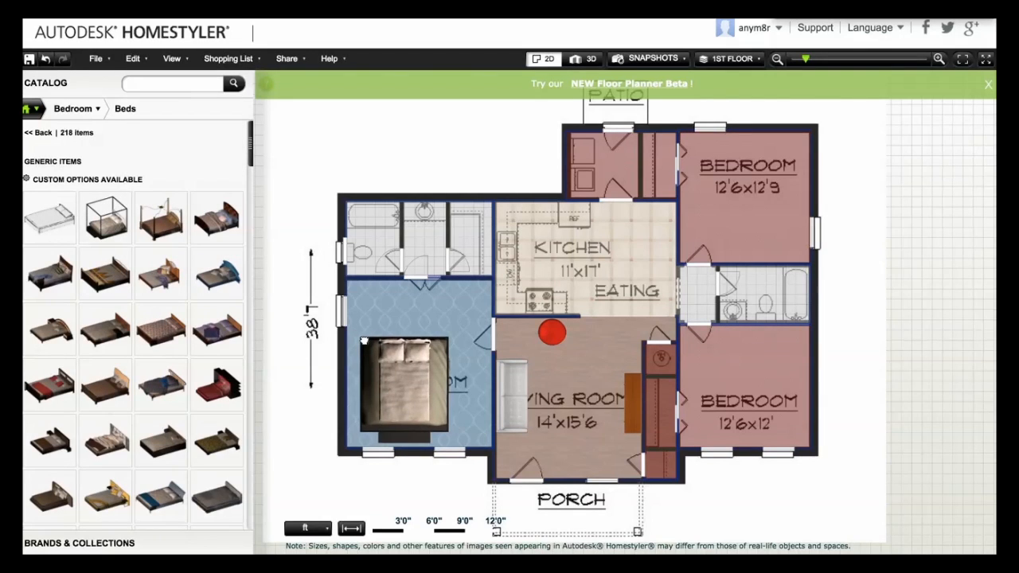
left_click_drag(406, 382, 390, 398)
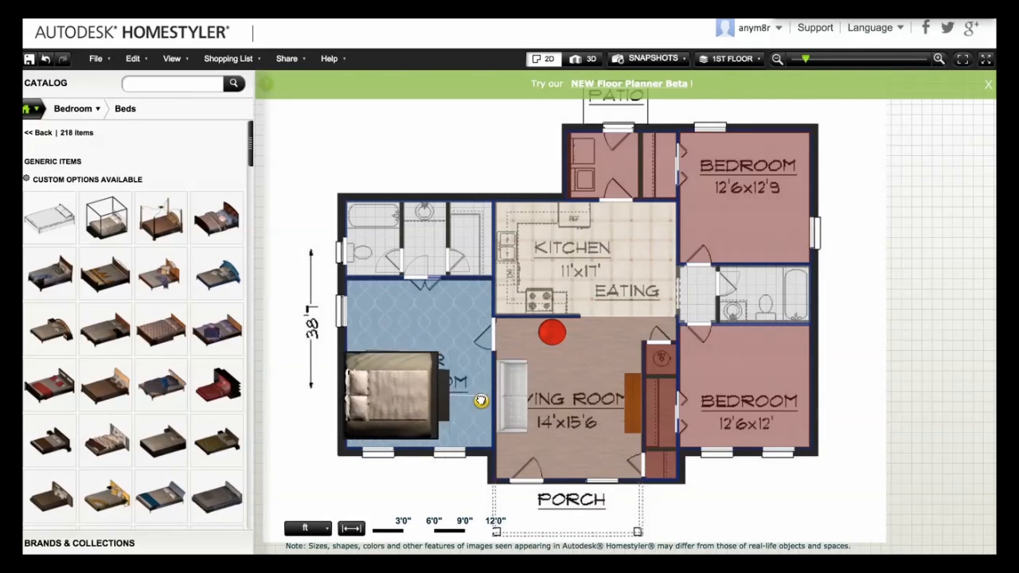
left_click_drag(390, 393, 402, 382)
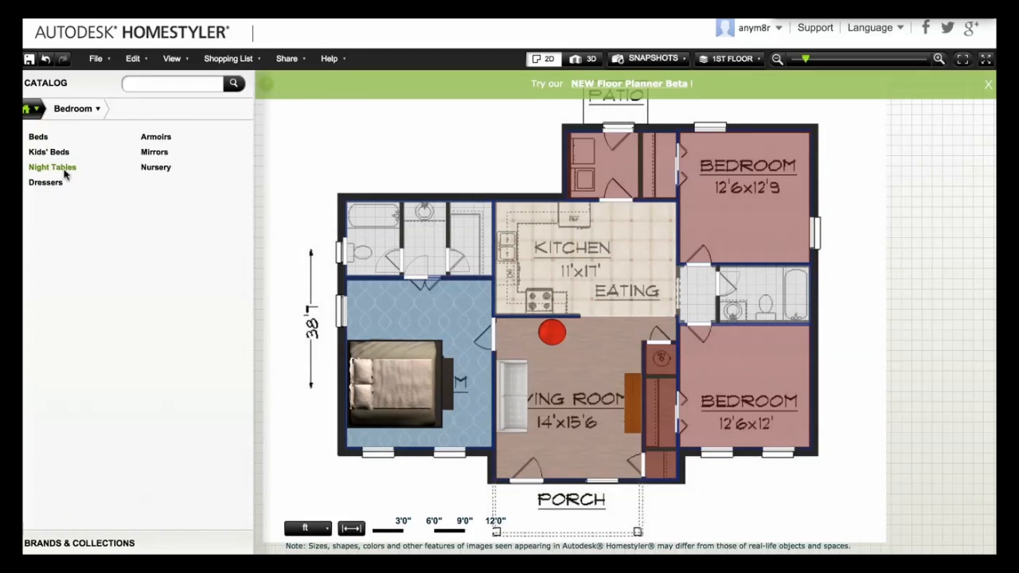
left_click(156, 136)
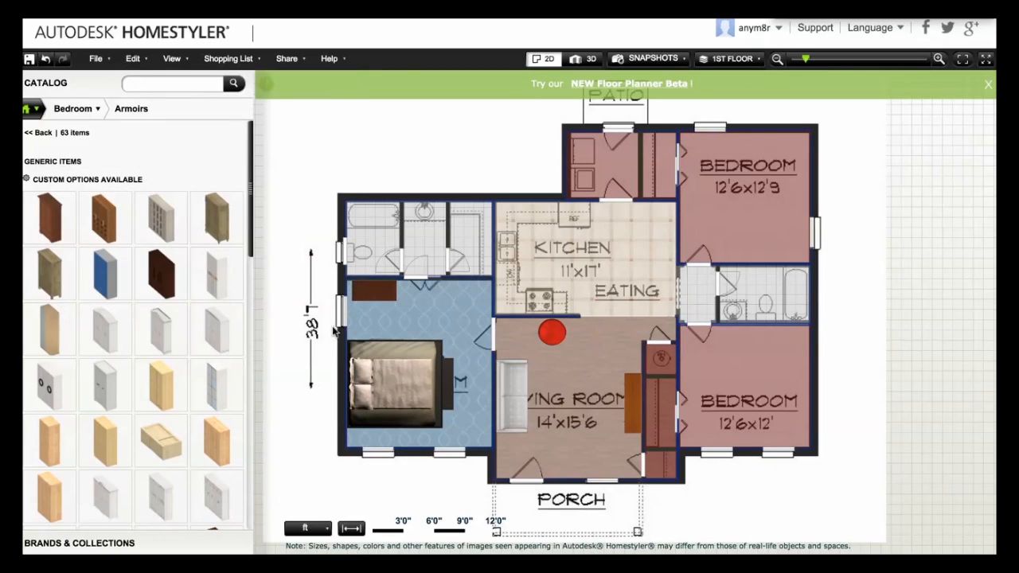
left_click(591, 58)
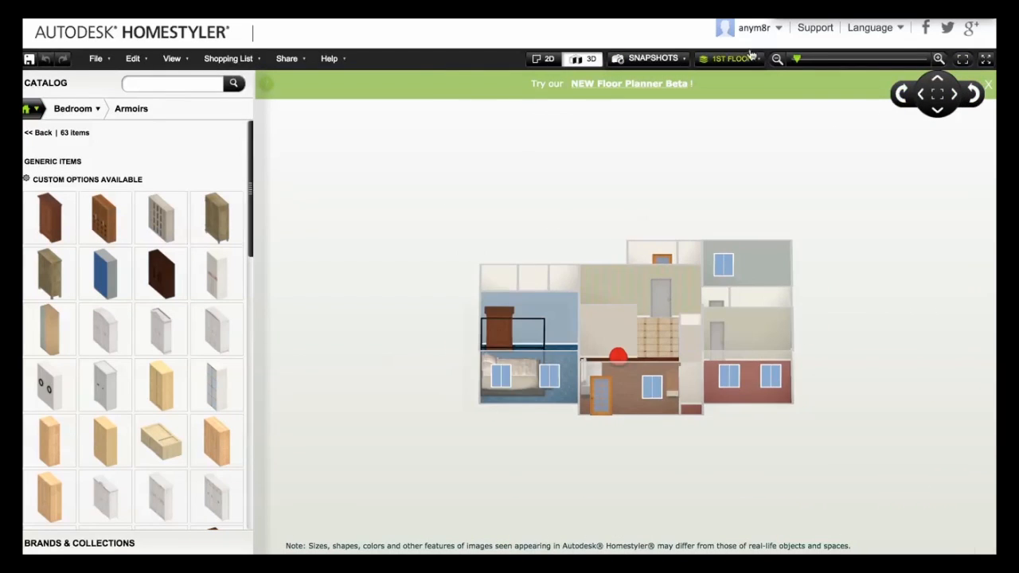
- Place the stone corner fireplace in the master bedroom's upper-right corner and rotate 3D to it
left_click(549, 58)
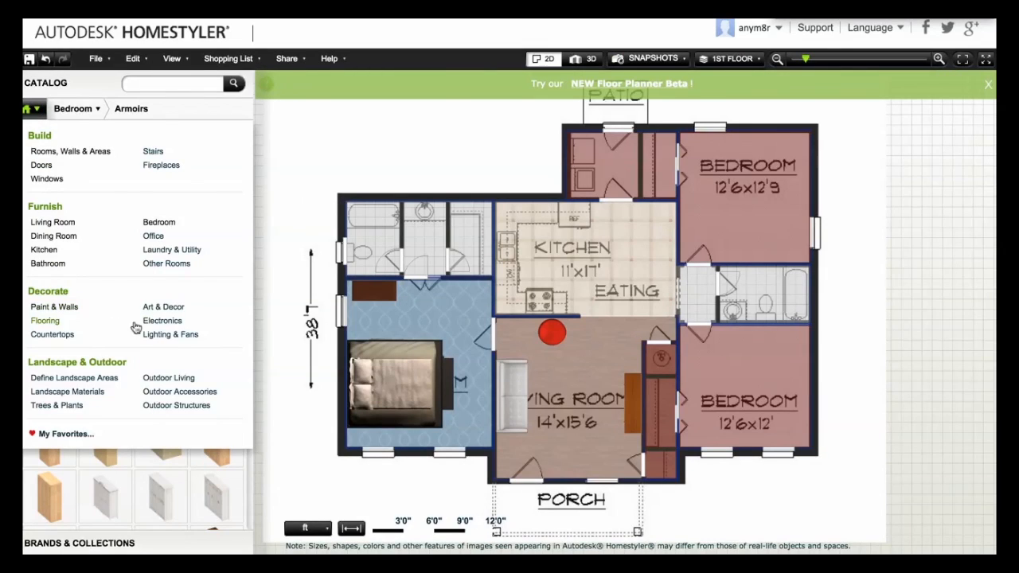
left_click(161, 165)
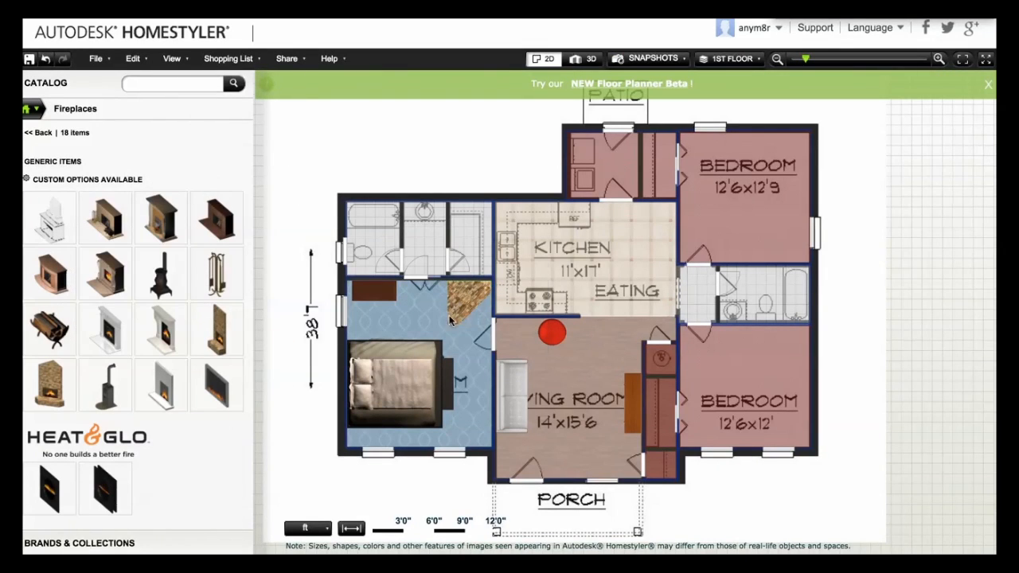
left_click(468, 301)
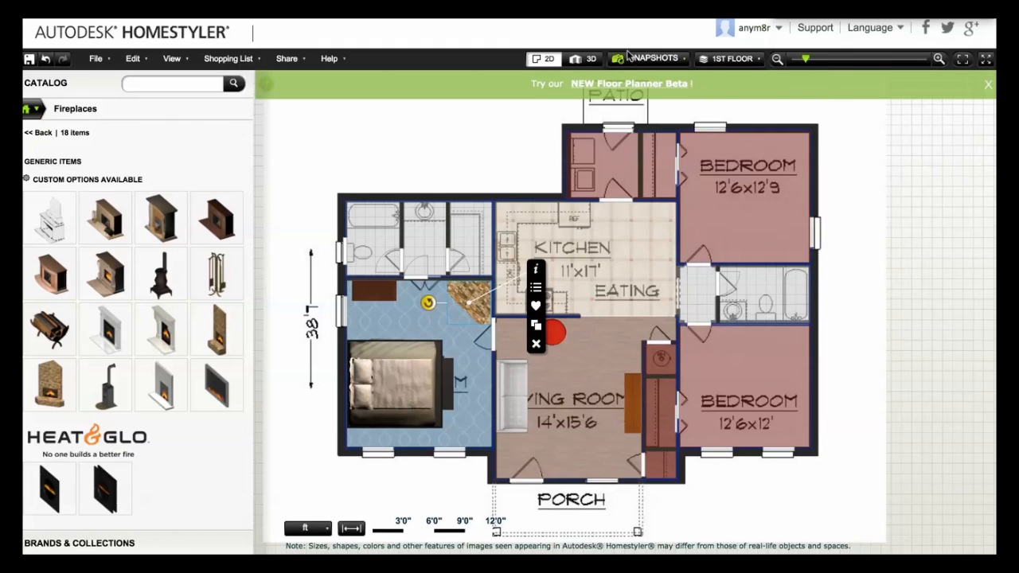
left_click(591, 58)
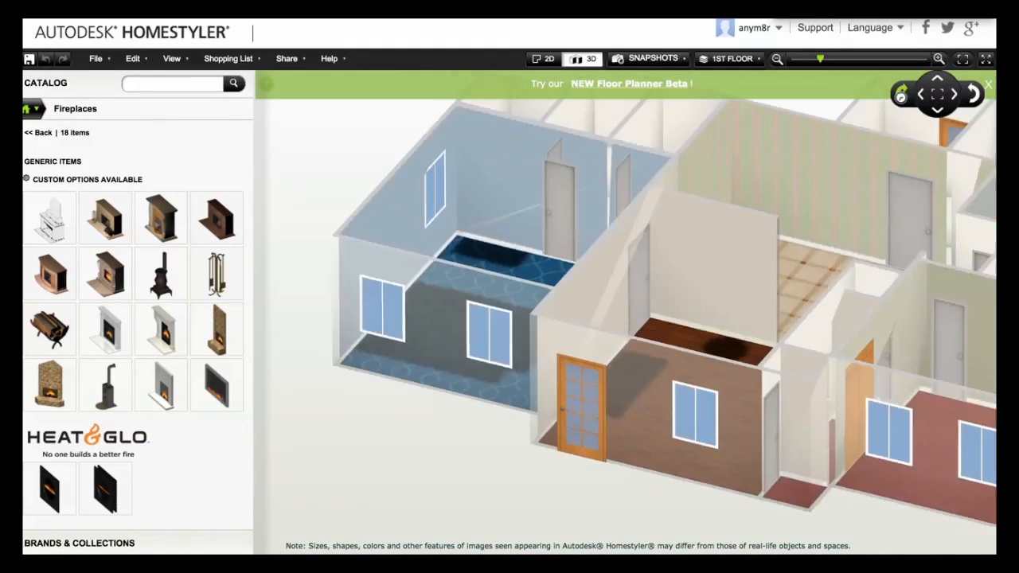
left_click(971, 94)
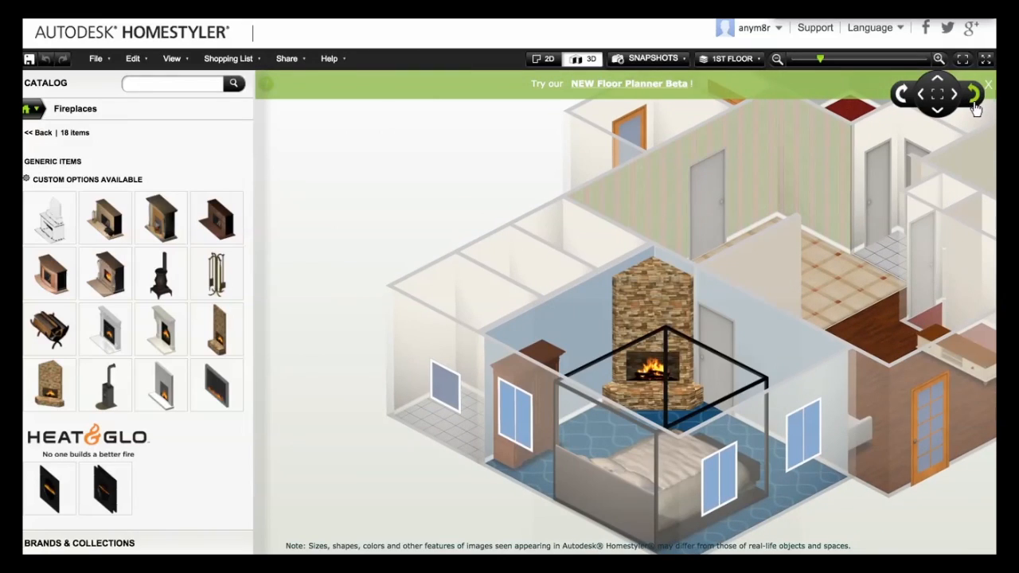